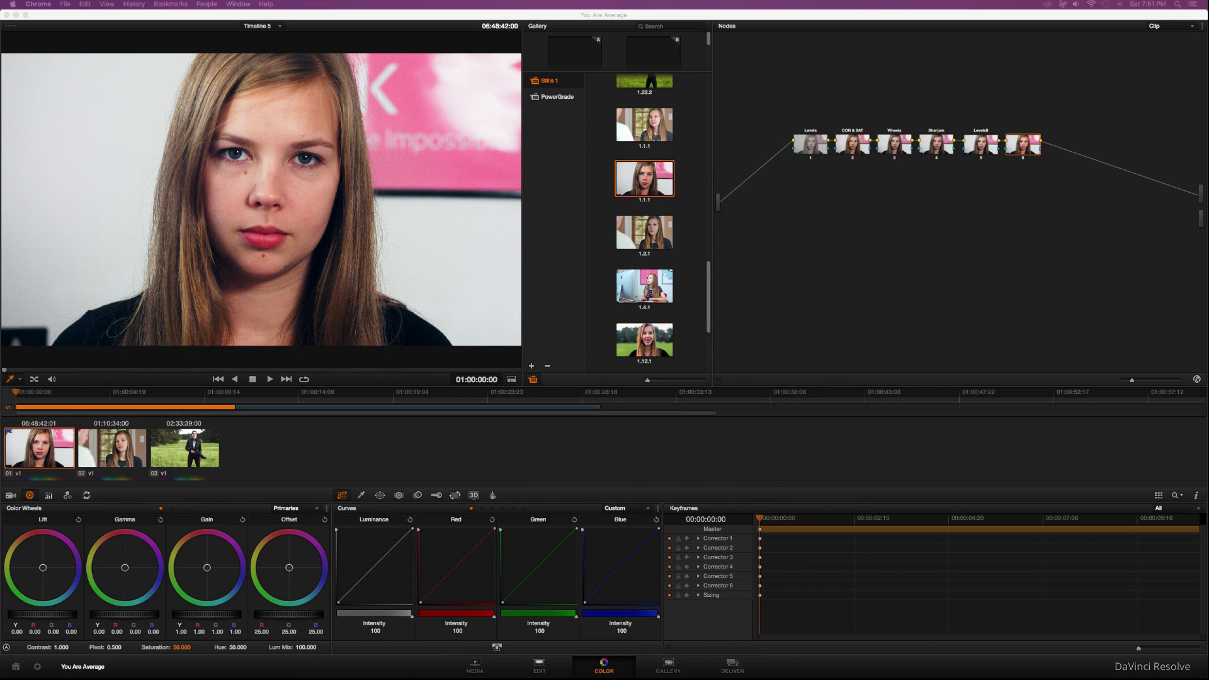
pyautogui.moveTo(131, 279)
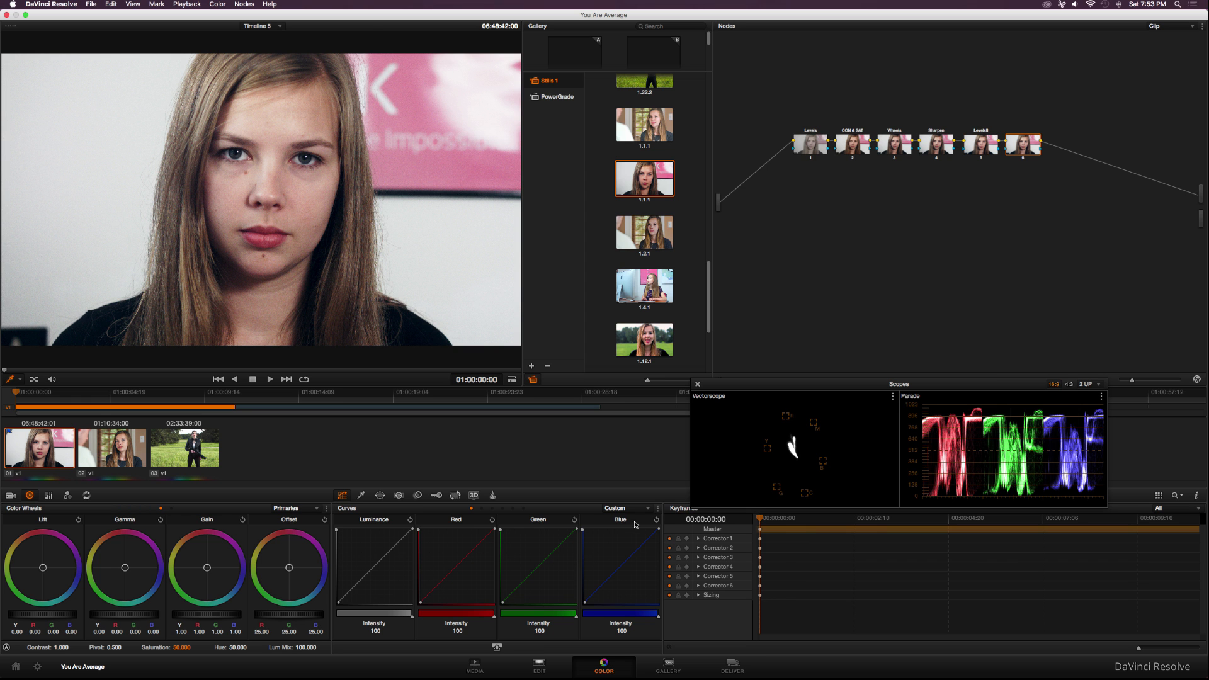
pyautogui.moveTo(537, 512)
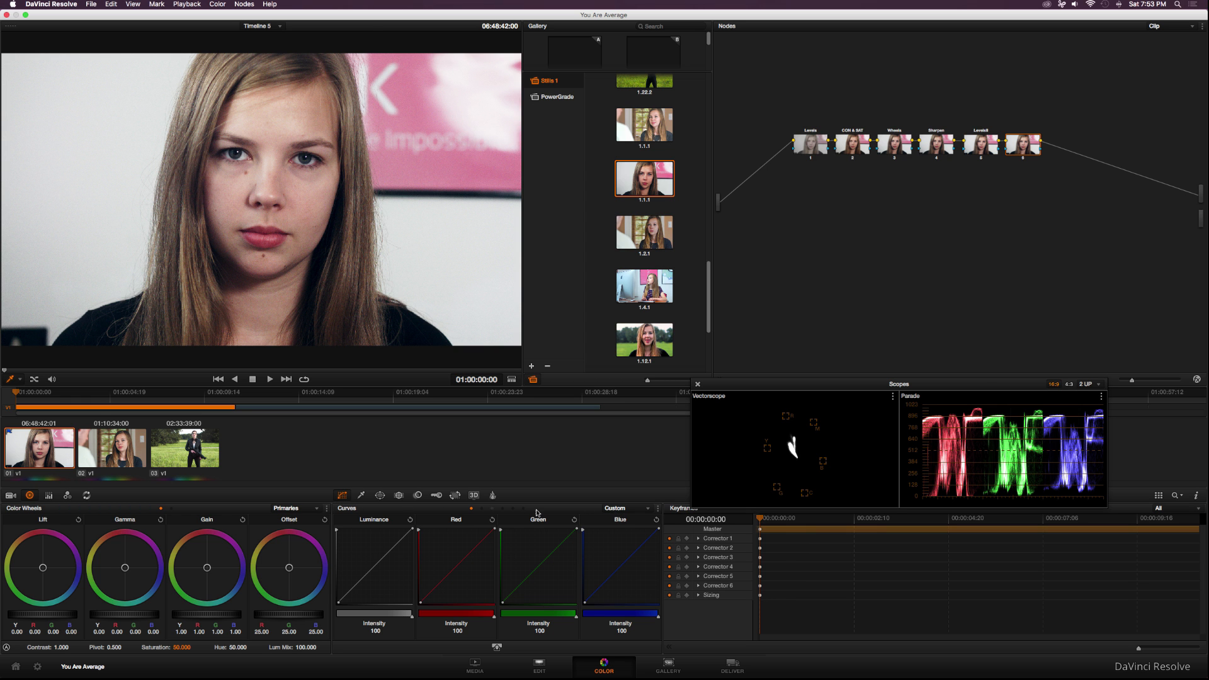
# Switch to the Lum Vs Sat curve and raise shadow saturation to about 1.76
pyautogui.click(626, 507)
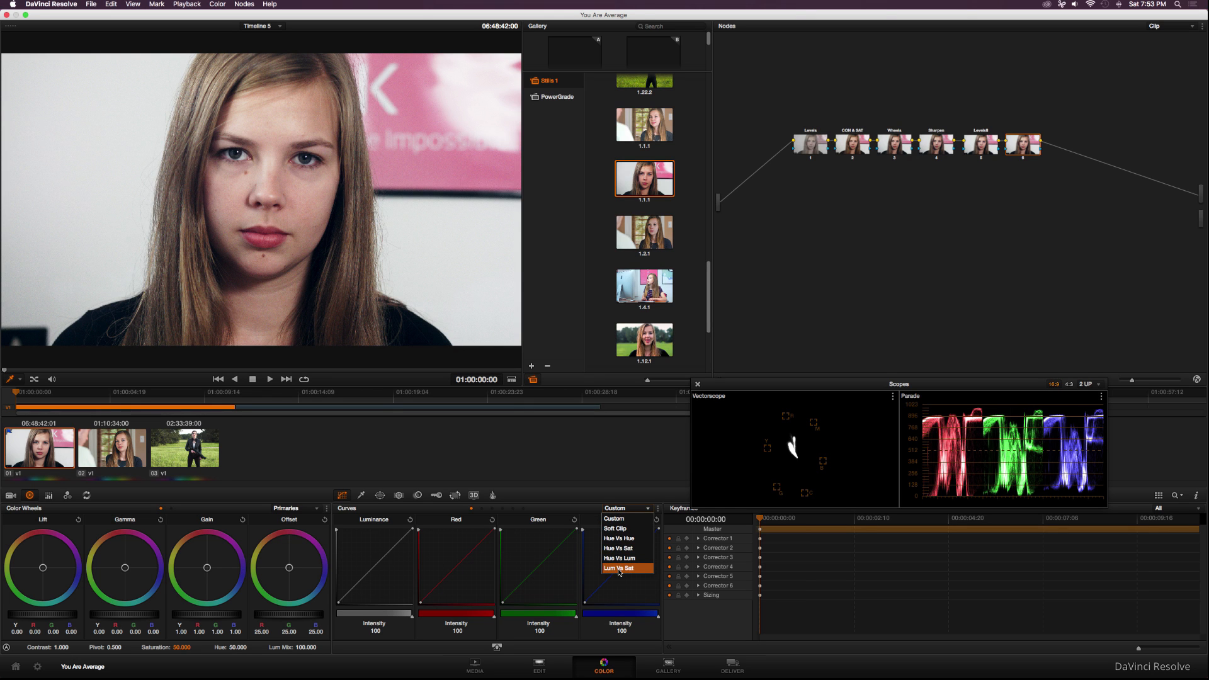
pyautogui.click(626, 567)
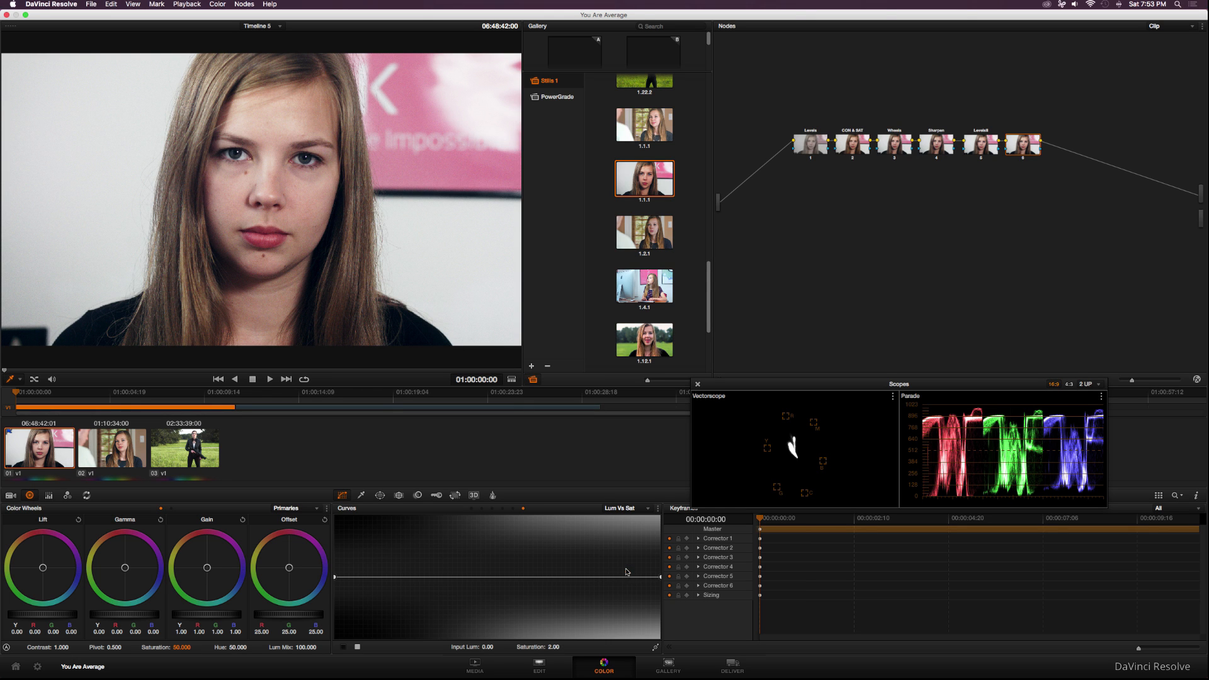
pyautogui.moveTo(341, 584)
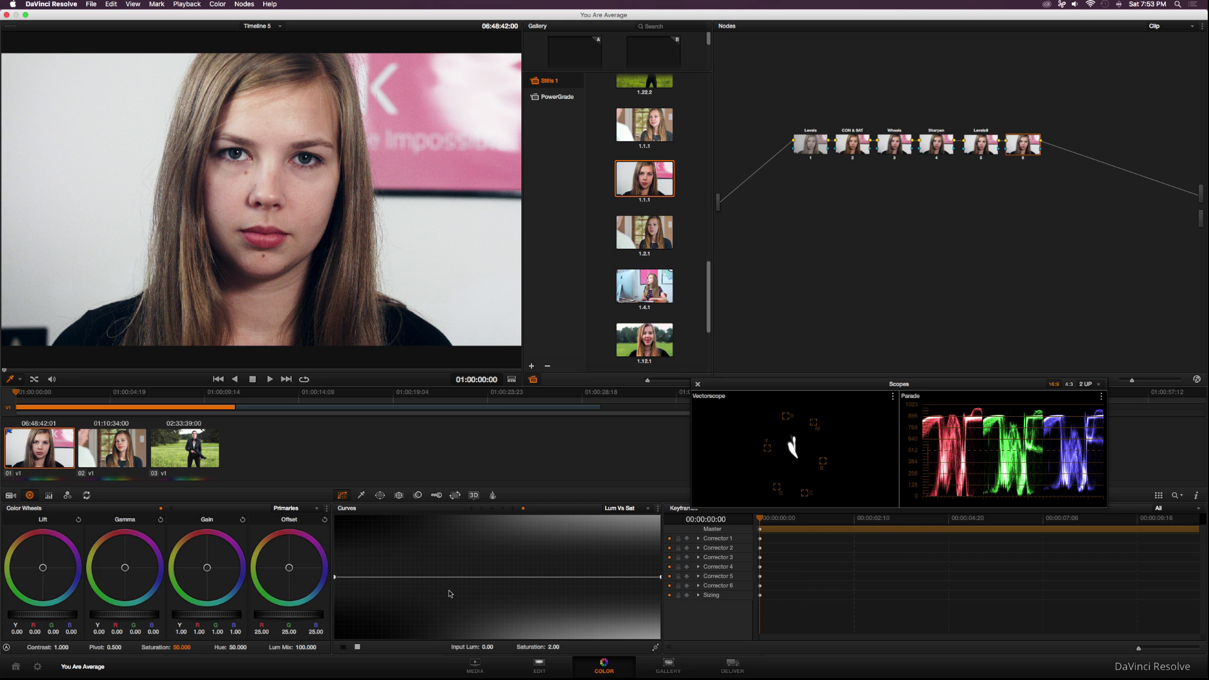
pyautogui.moveTo(355, 630)
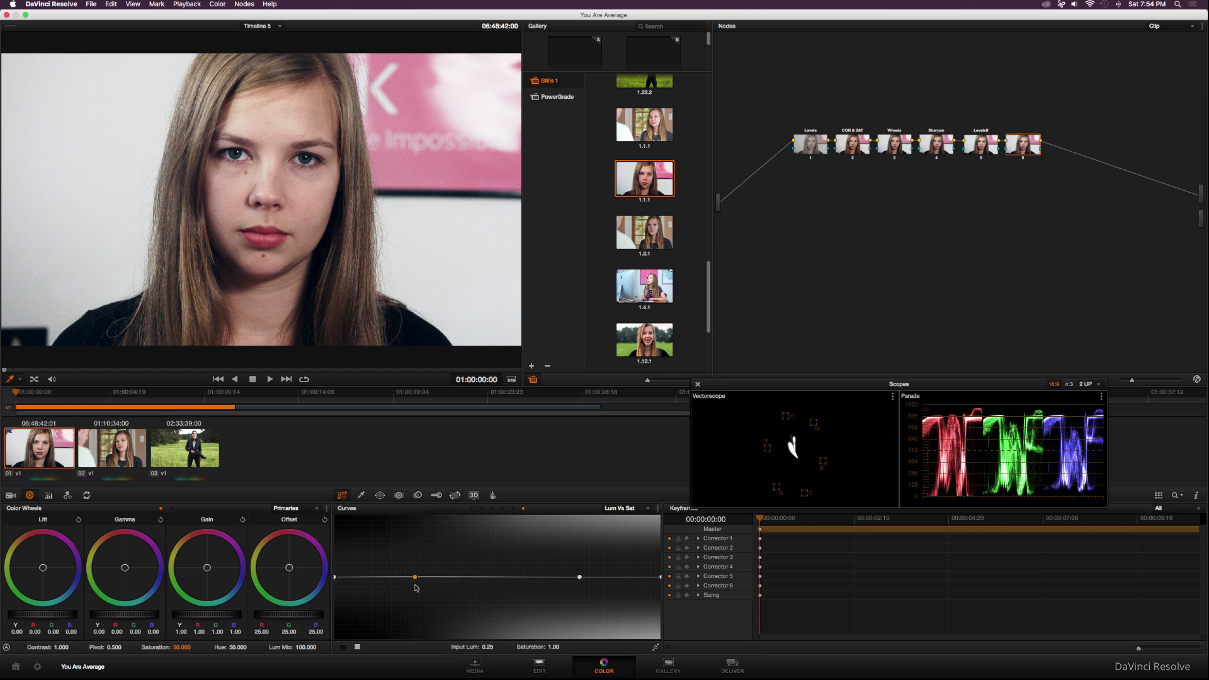
pyautogui.moveTo(415, 577); pyautogui.dragTo(415, 612)
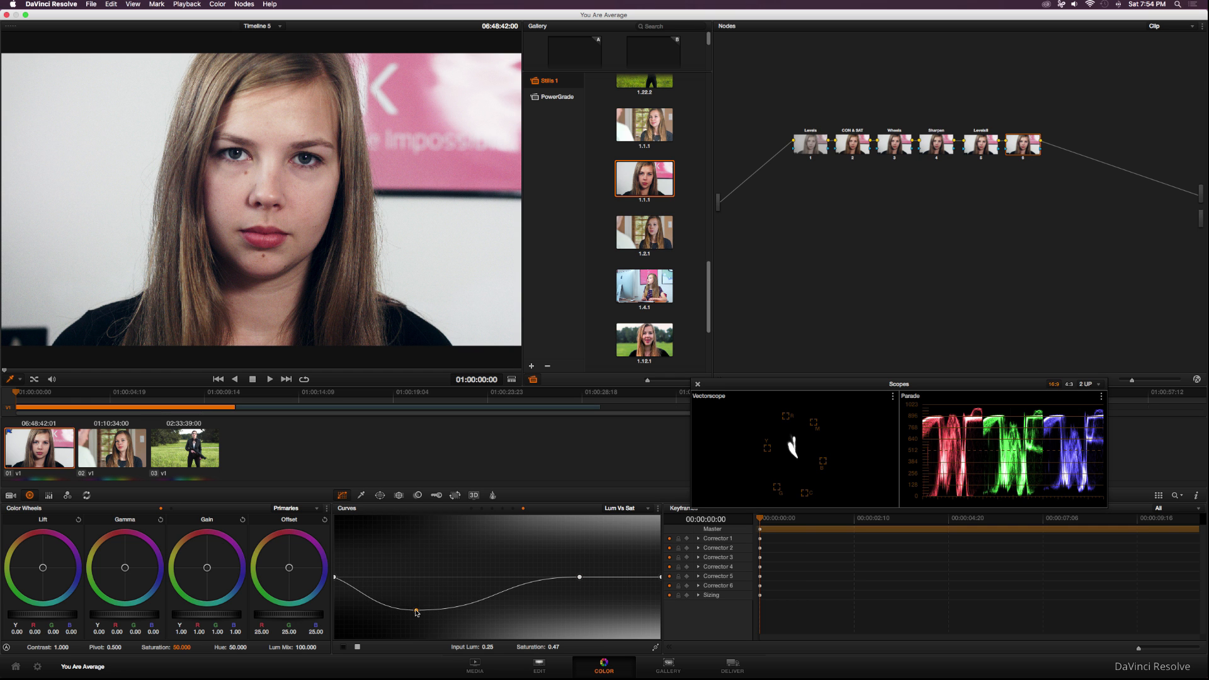
pyautogui.moveTo(416, 612); pyautogui.dragTo(417, 530)
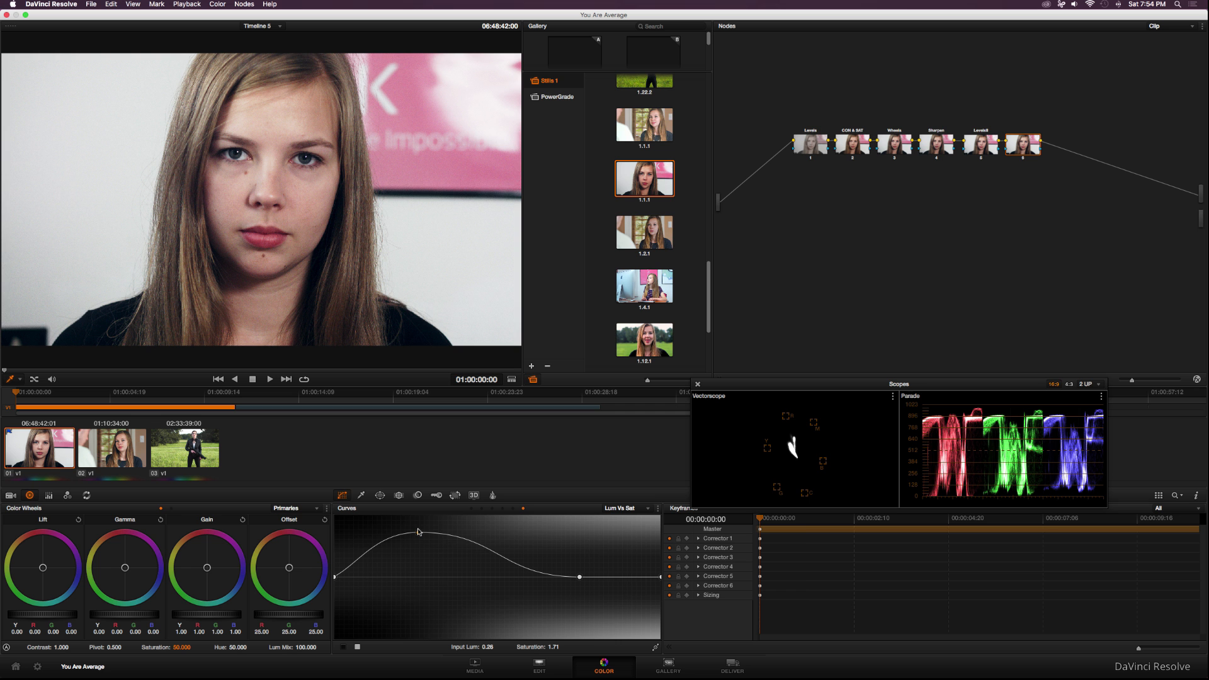
pyautogui.moveTo(418, 540); pyautogui.dragTo(418, 530)
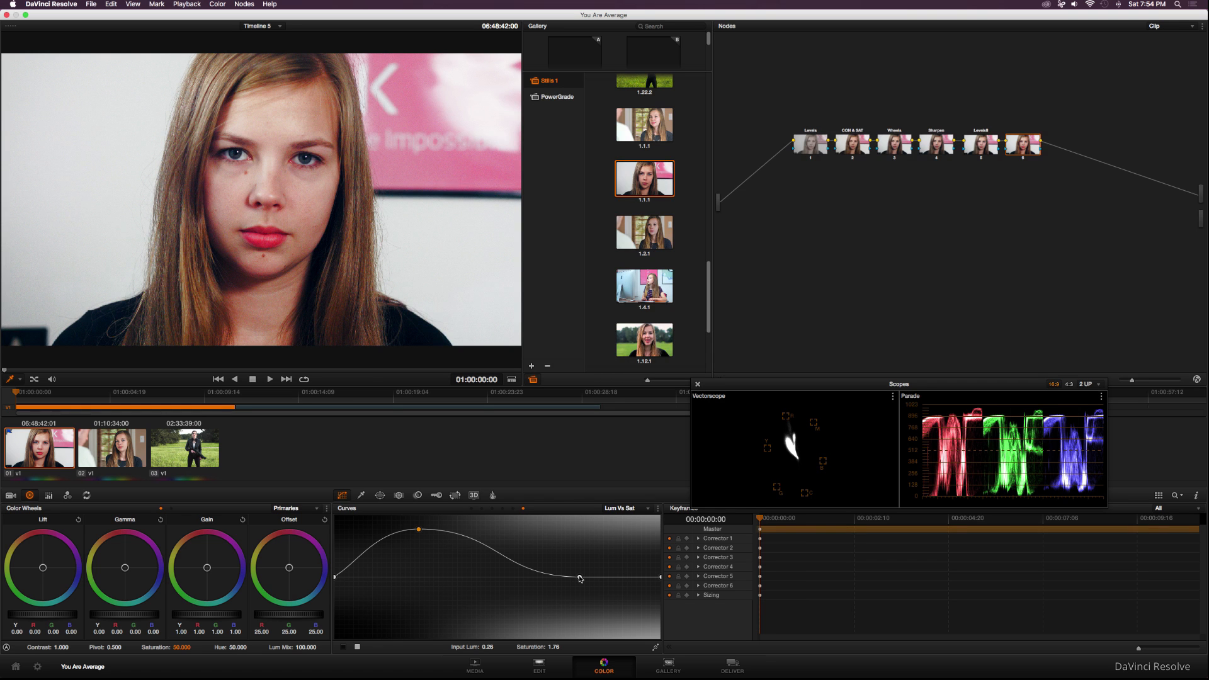
# Raise highlight saturation to about 1.44, settle shadows at about 1.30, and remove the midtone dip
pyautogui.moveTo(579, 578); pyautogui.dragTo(579, 547)
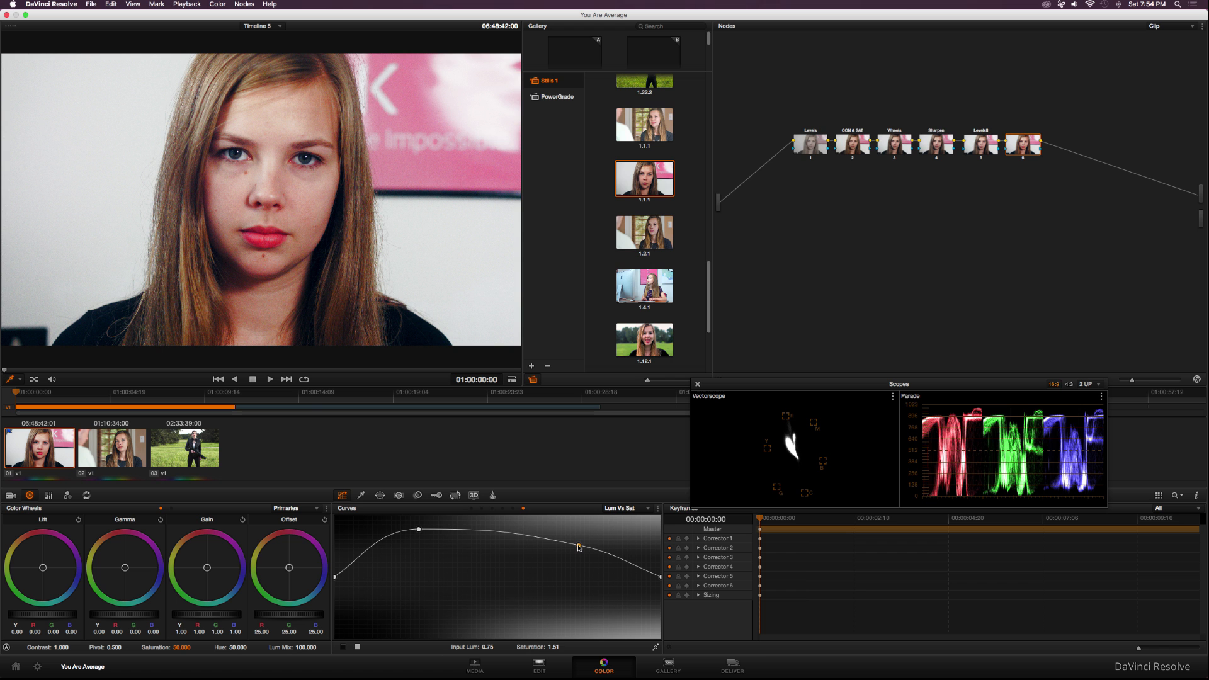
pyautogui.moveTo(578, 547); pyautogui.dragTo(577, 552)
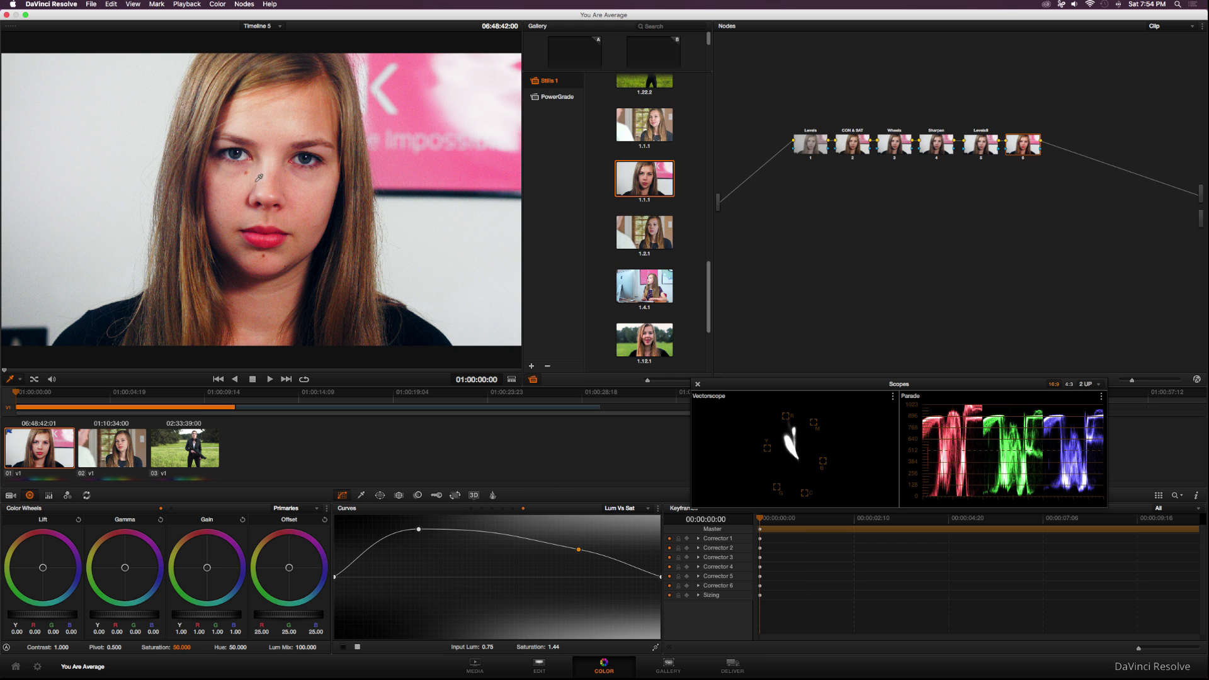
pyautogui.moveTo(278, 115)
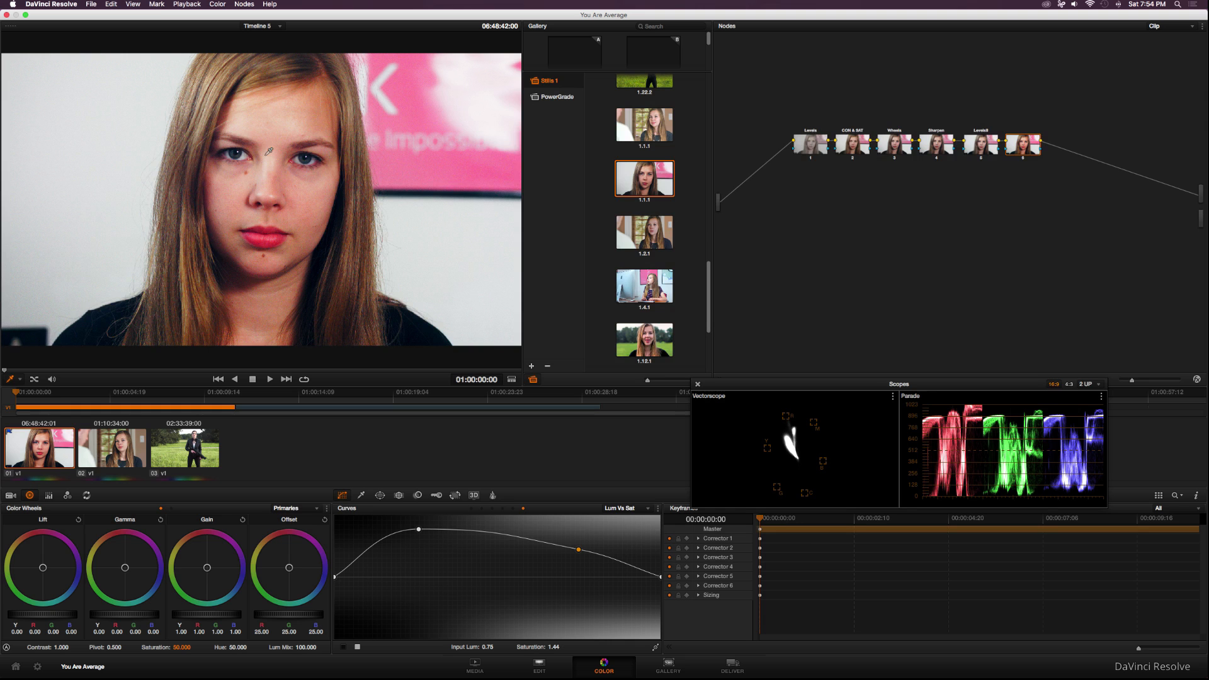
pyautogui.moveTo(219, 221)
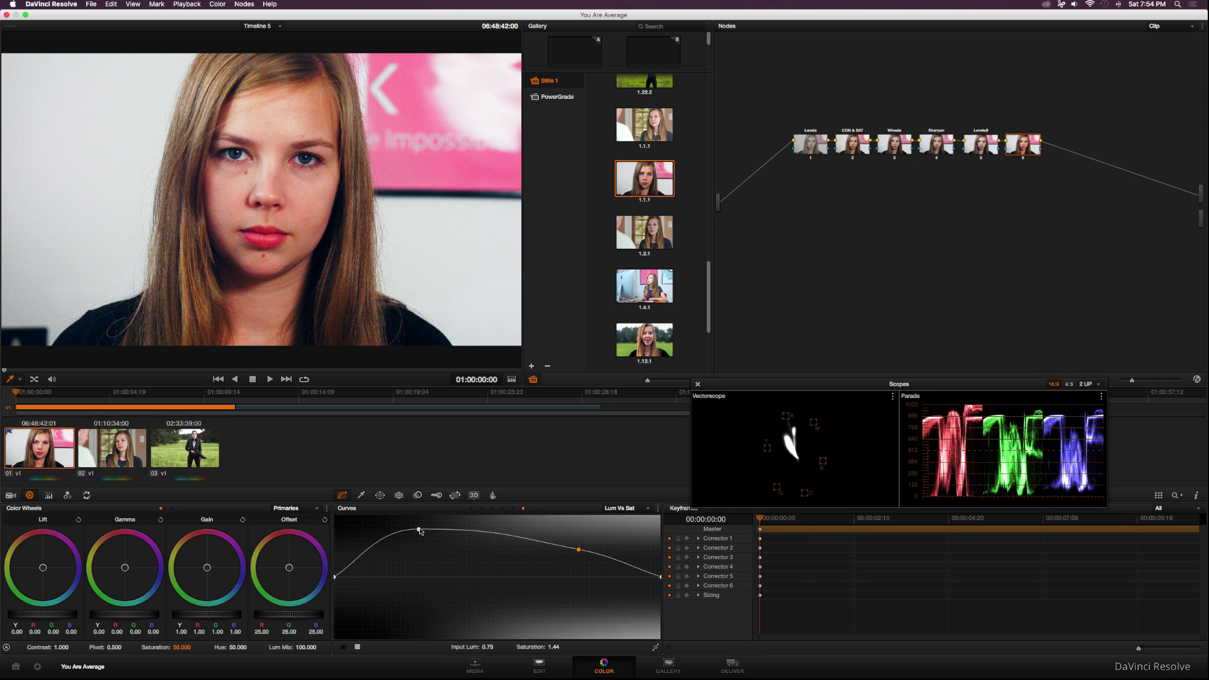
pyautogui.moveTo(420, 530); pyautogui.dragTo(417, 559)
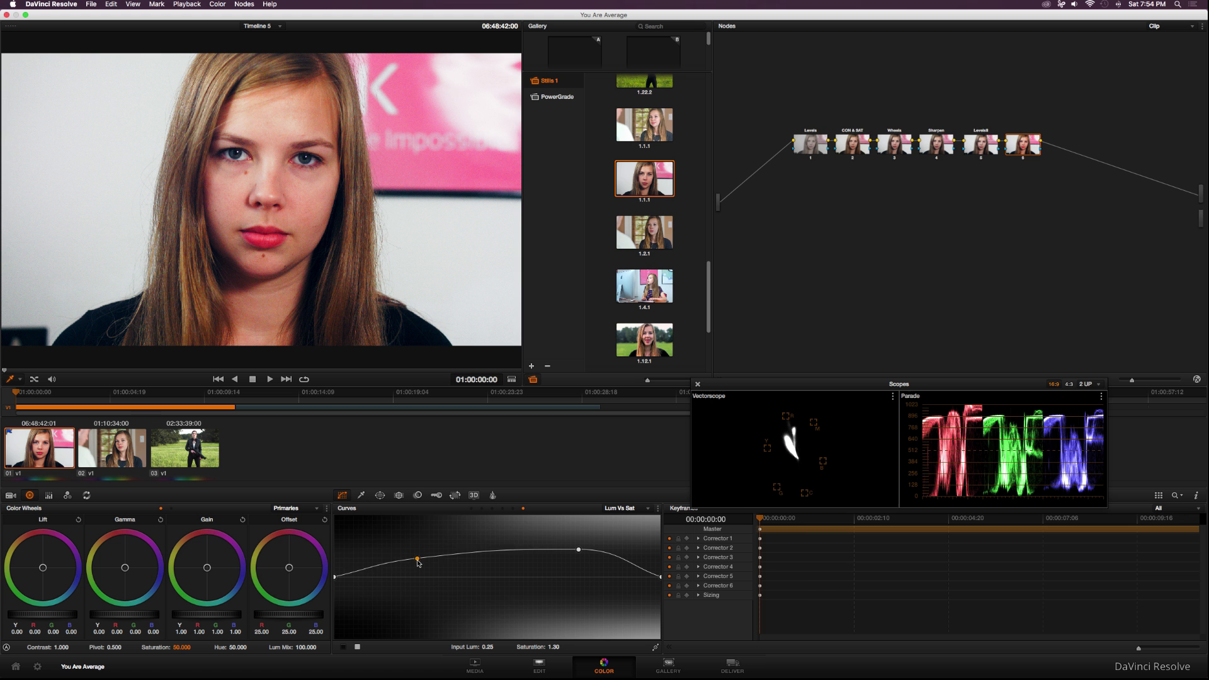
pyautogui.moveTo(416, 558); pyautogui.dragTo(417, 589)
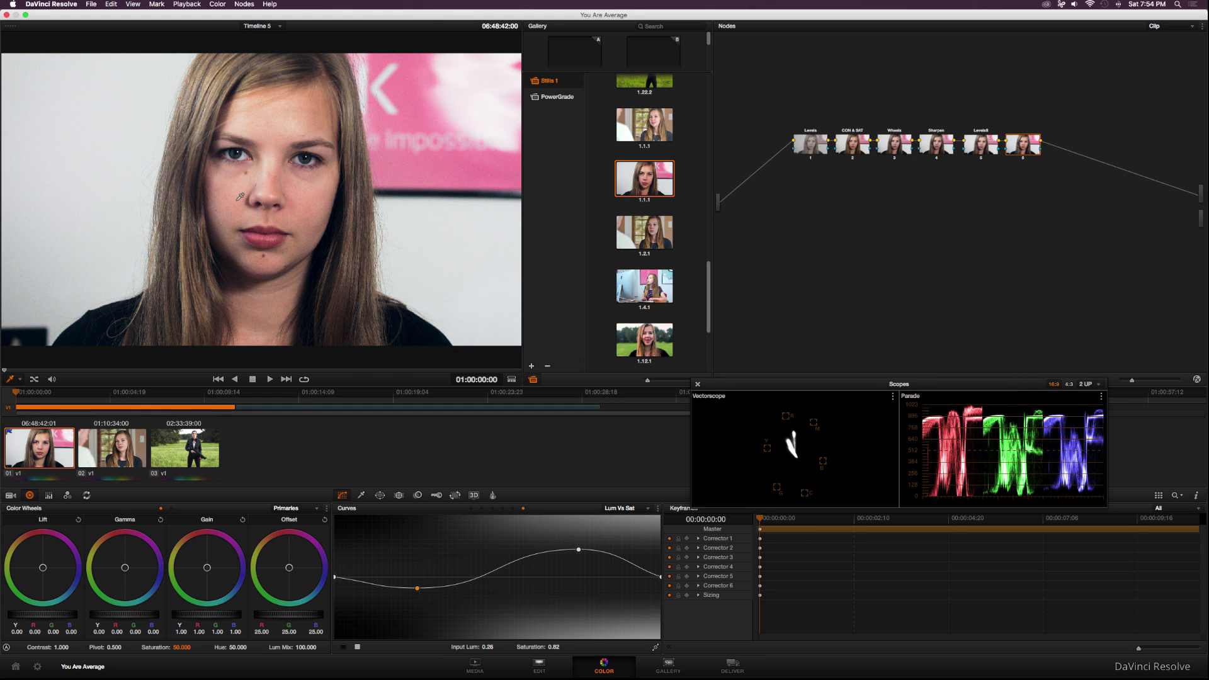
pyautogui.moveTo(416, 588); pyautogui.dragTo(415, 560)
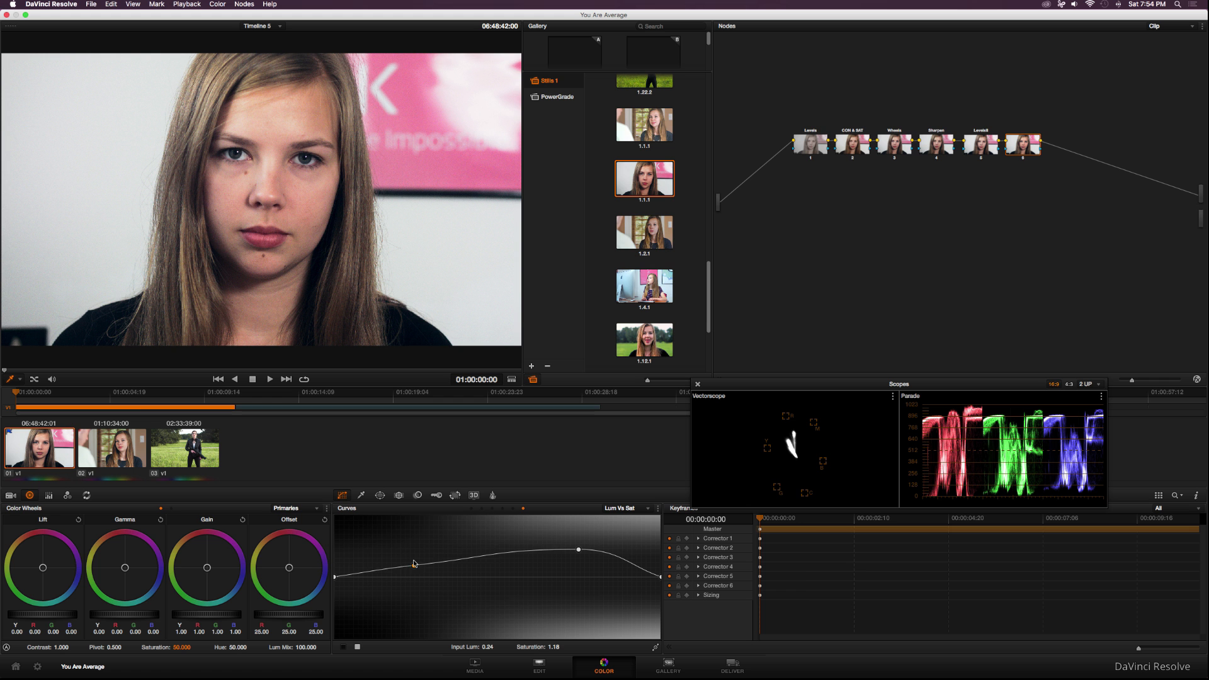
pyautogui.moveTo(415, 563); pyautogui.dragTo(414, 555)
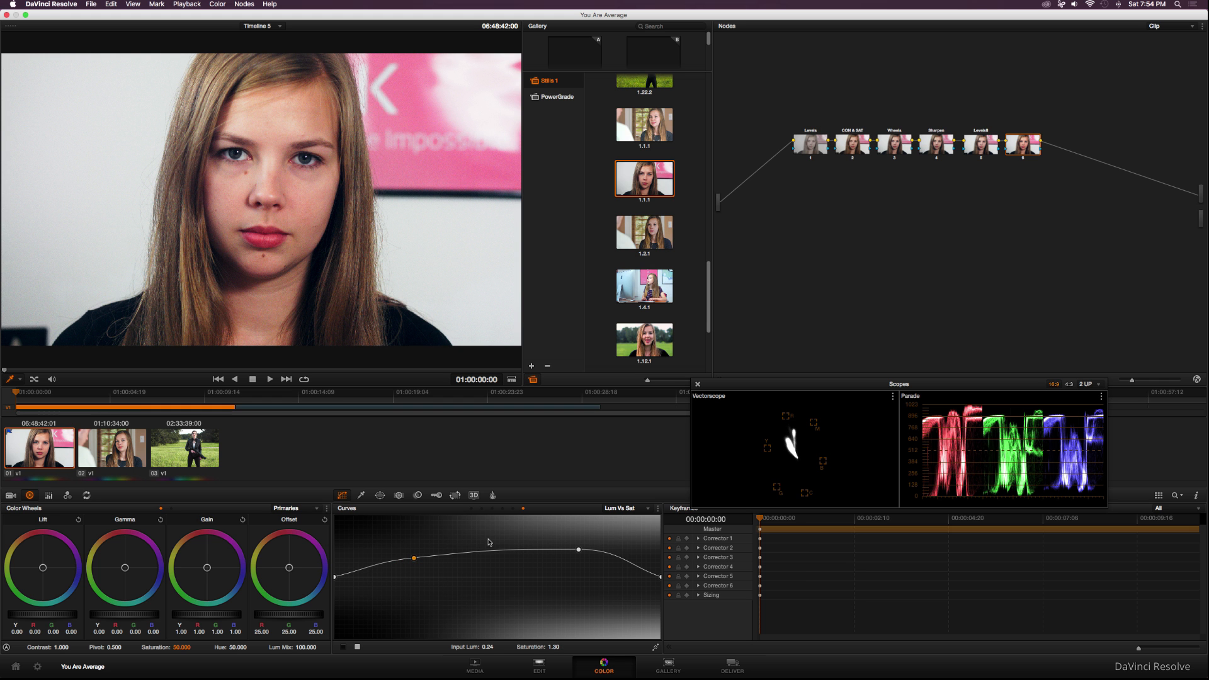
pyautogui.moveTo(484, 542)
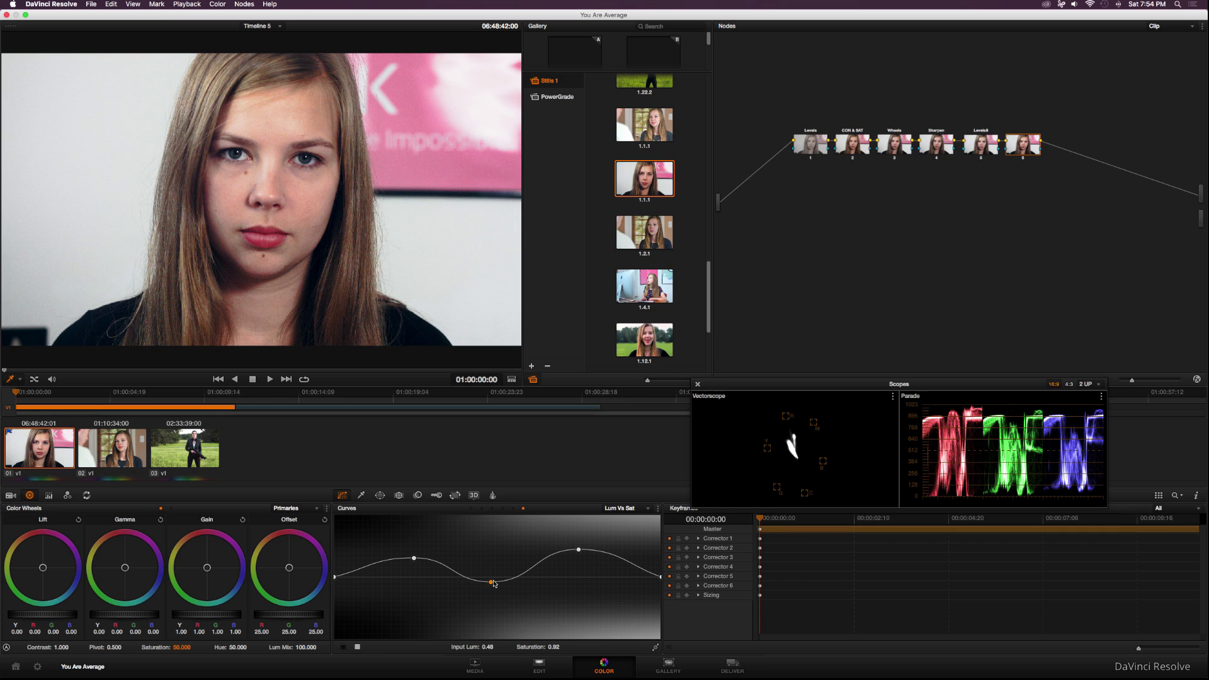
pyautogui.moveTo(492, 581); pyautogui.dragTo(492, 563)
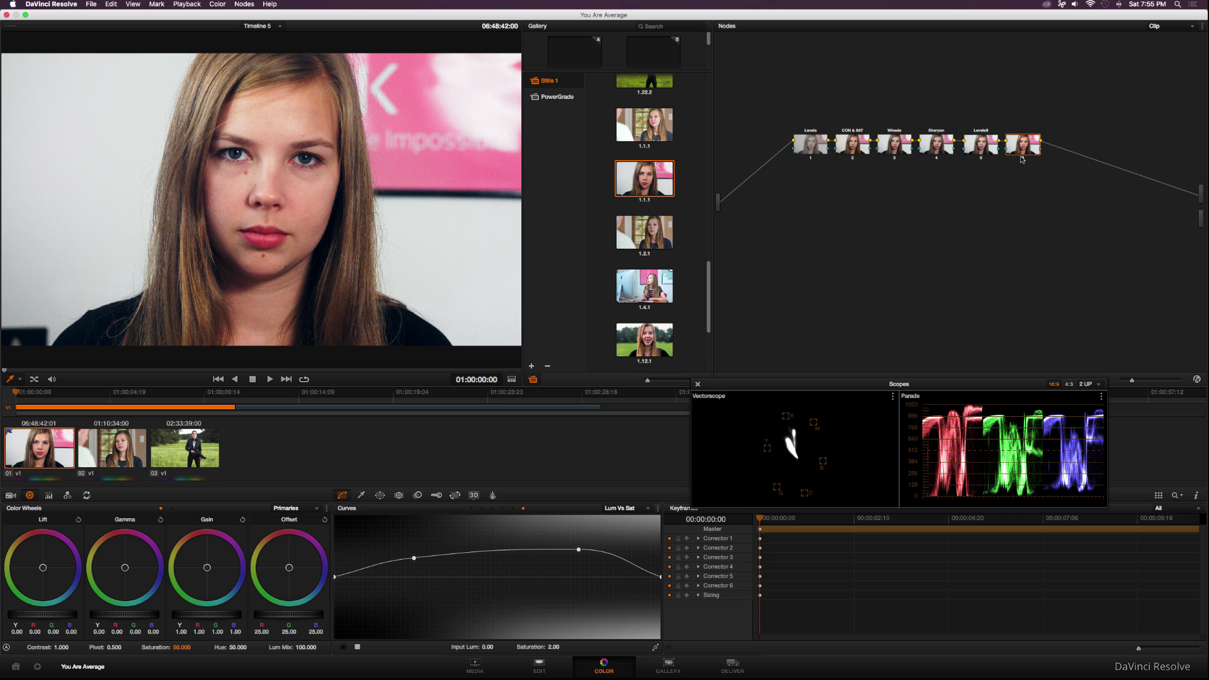
# Switch to the Hue Vs Sat curve and add evenly spaced hue control points
pyautogui.click(621, 508)
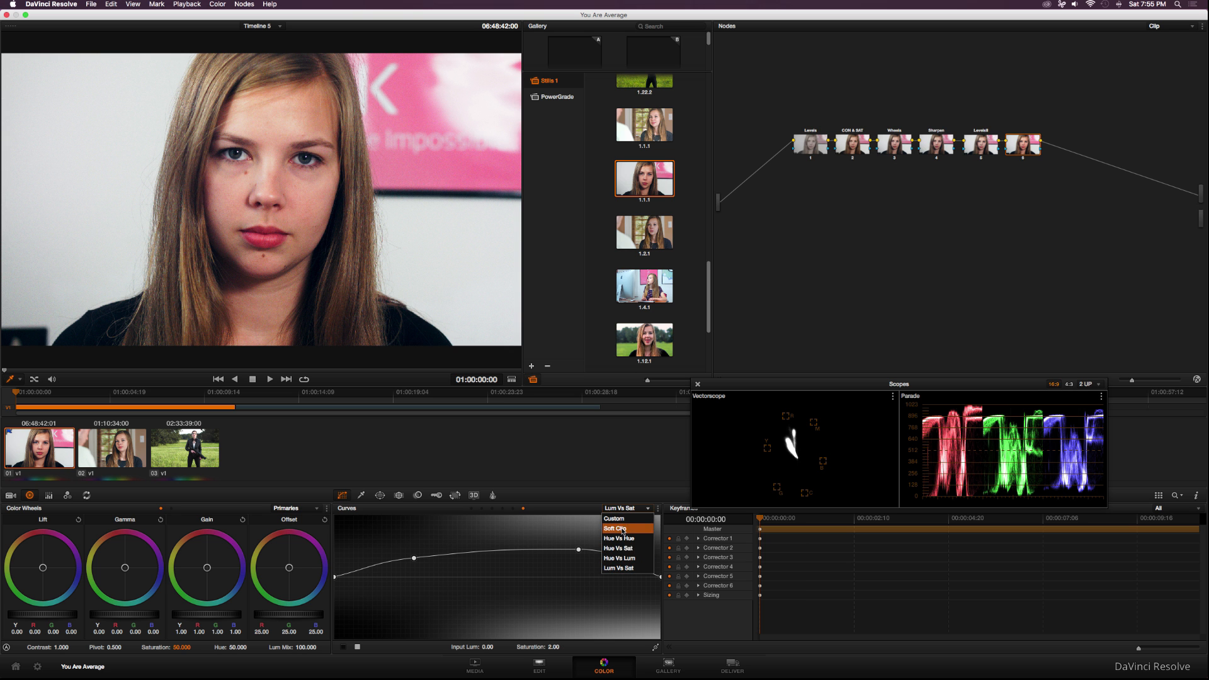
pyautogui.click(617, 557)
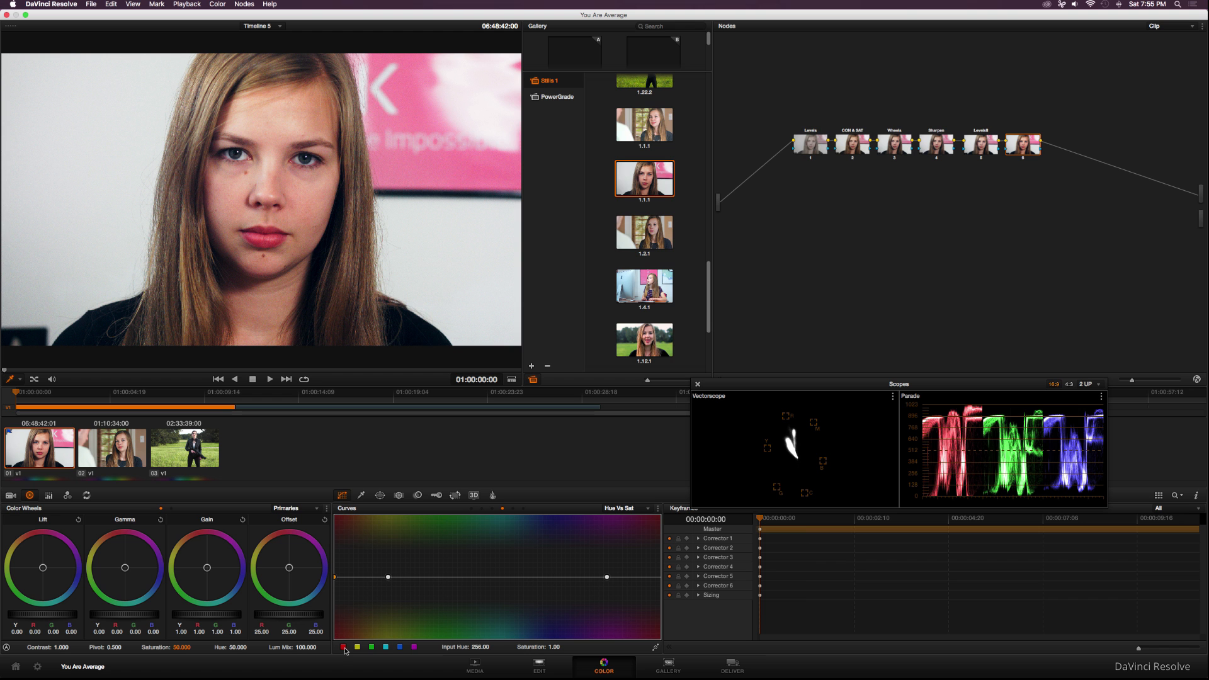
pyautogui.click(386, 646)
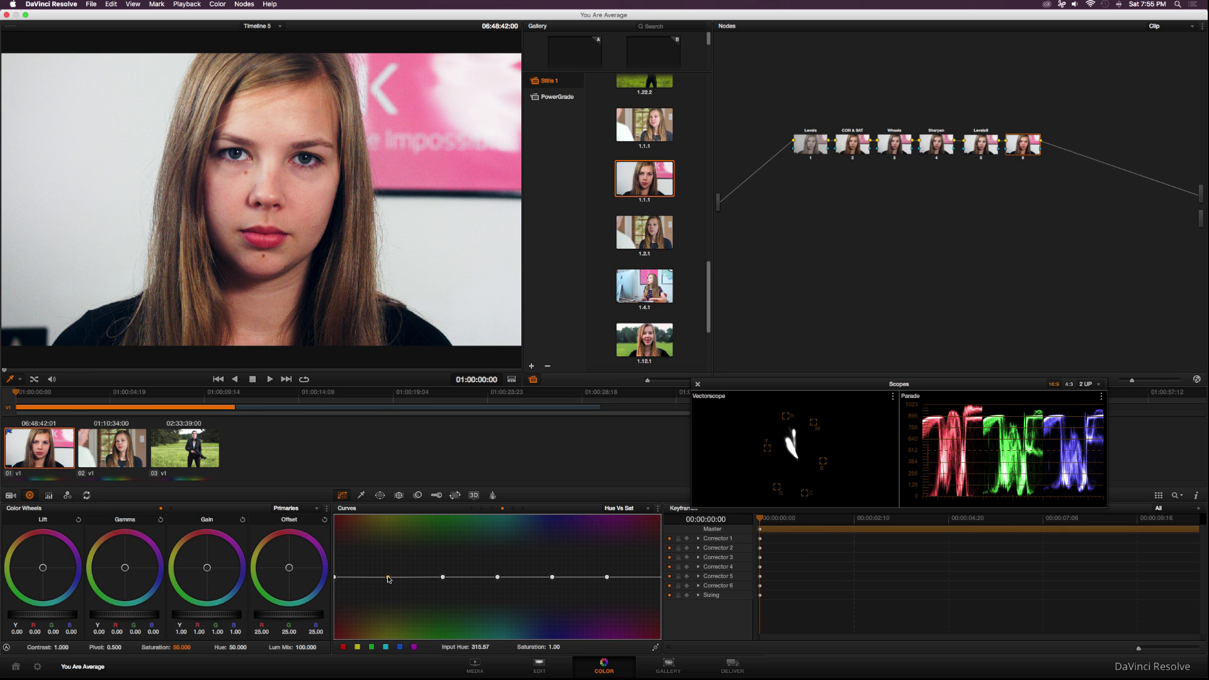
# Boost magenta saturation around hue 314, then pull it back near neutral
pyautogui.moveTo(387, 578); pyautogui.dragTo(387, 547)
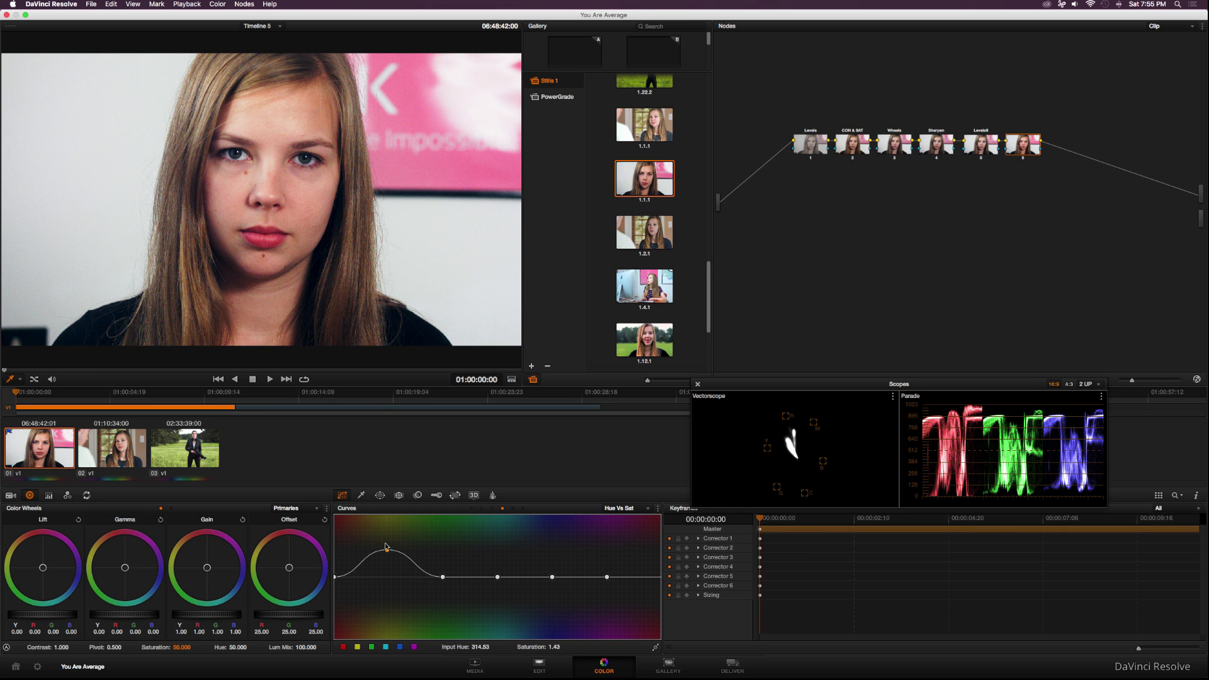
pyautogui.moveTo(386, 547); pyautogui.dragTo(383, 533)
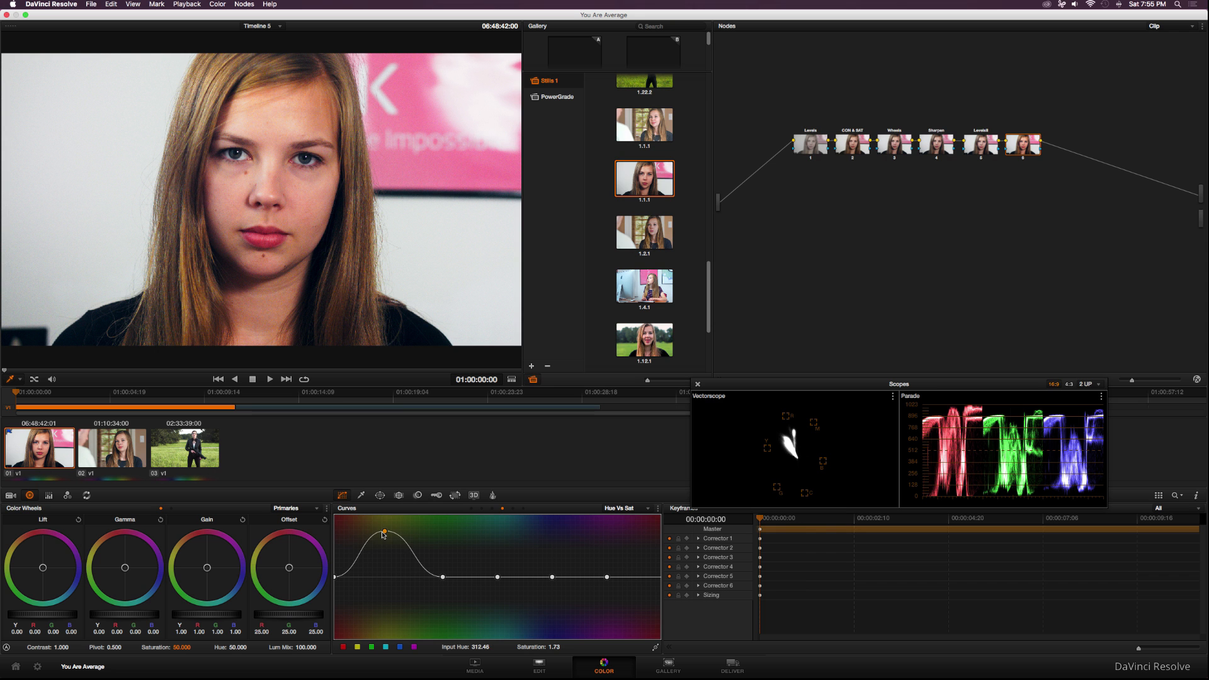
pyautogui.moveTo(382, 534); pyautogui.dragTo(379, 574)
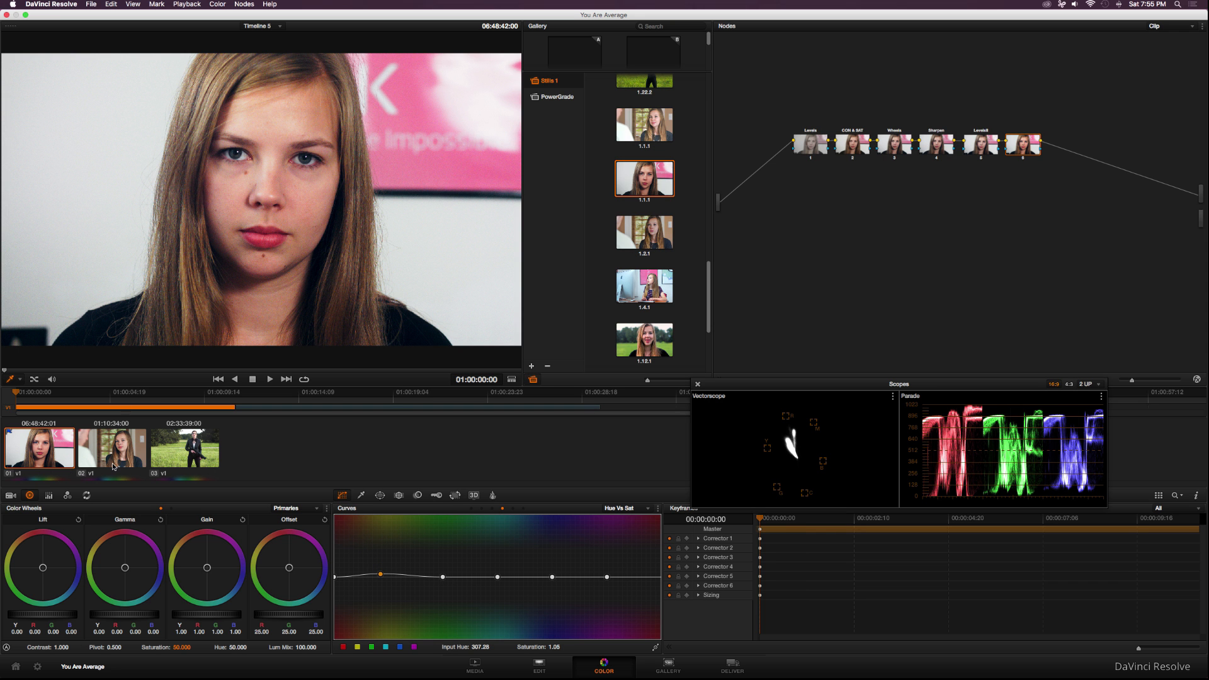
# On the second interview clip, raise red-orange saturation at hue 13.58 to about 1.98
pyautogui.click(110, 448)
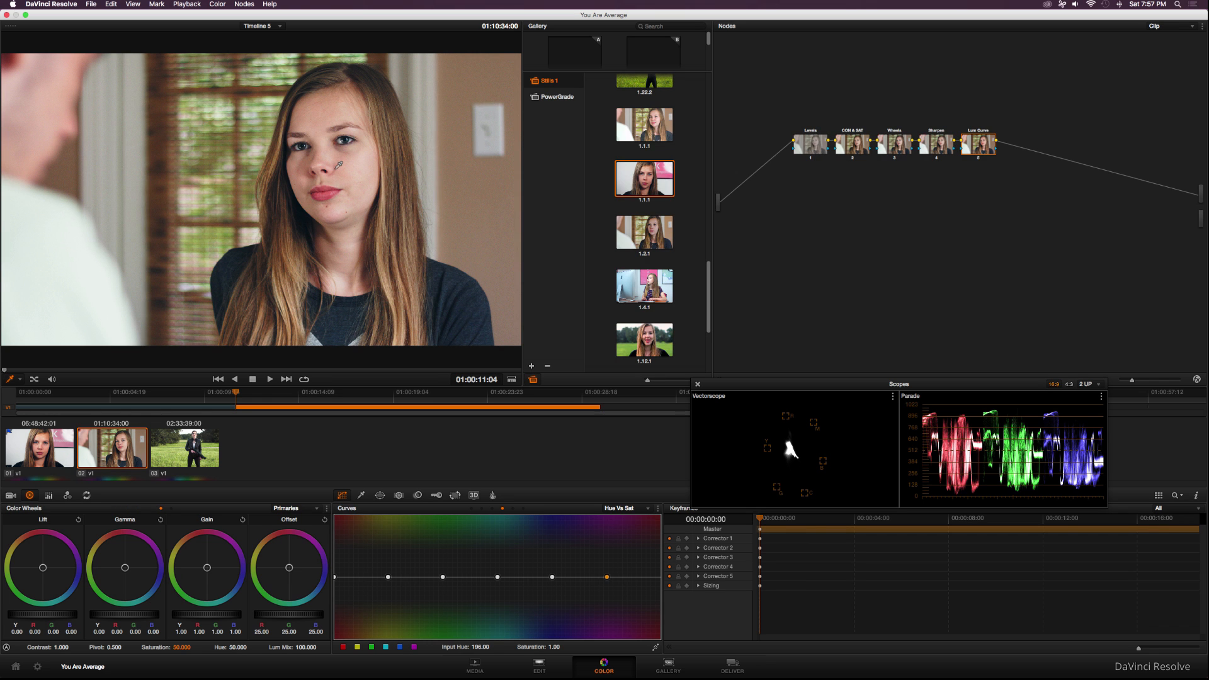
pyautogui.moveTo(355, 193)
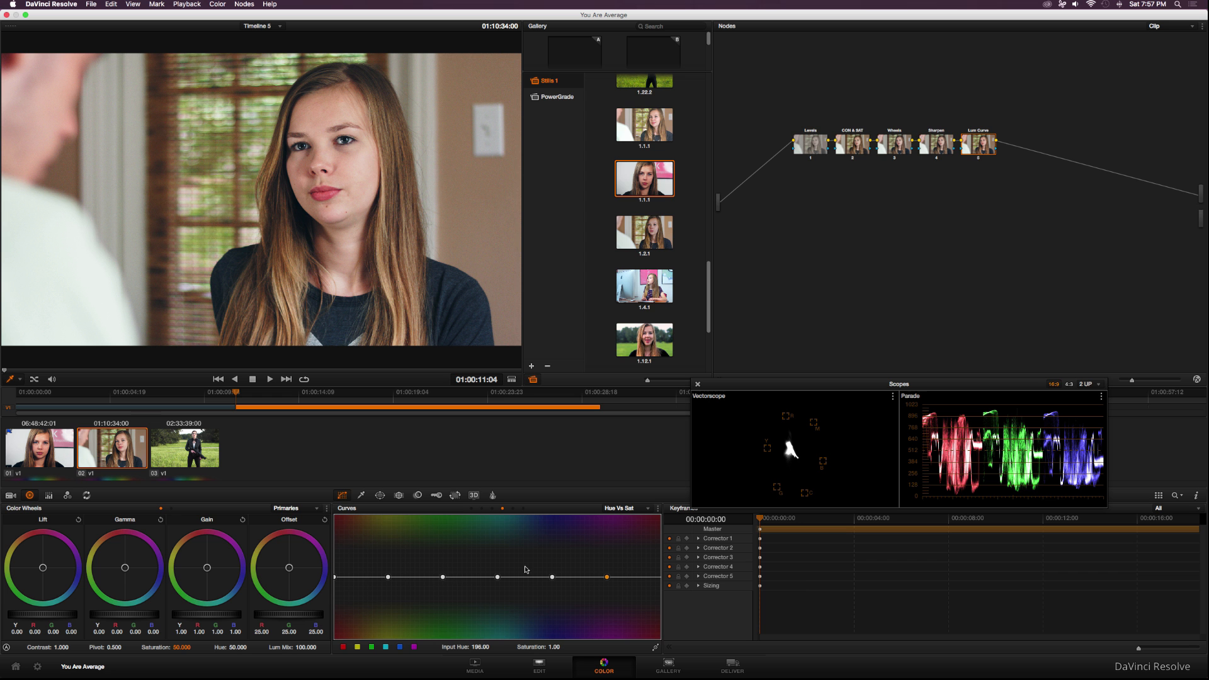
pyautogui.moveTo(378, 583)
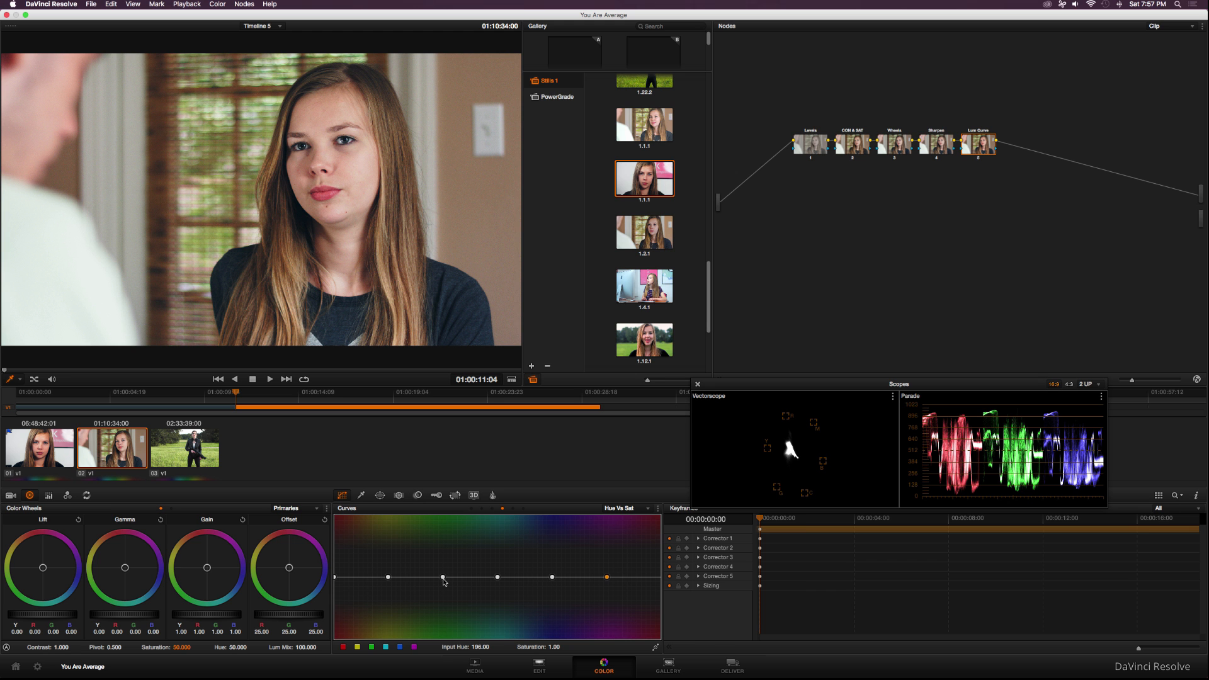
pyautogui.moveTo(443, 577); pyautogui.dragTo(443, 556)
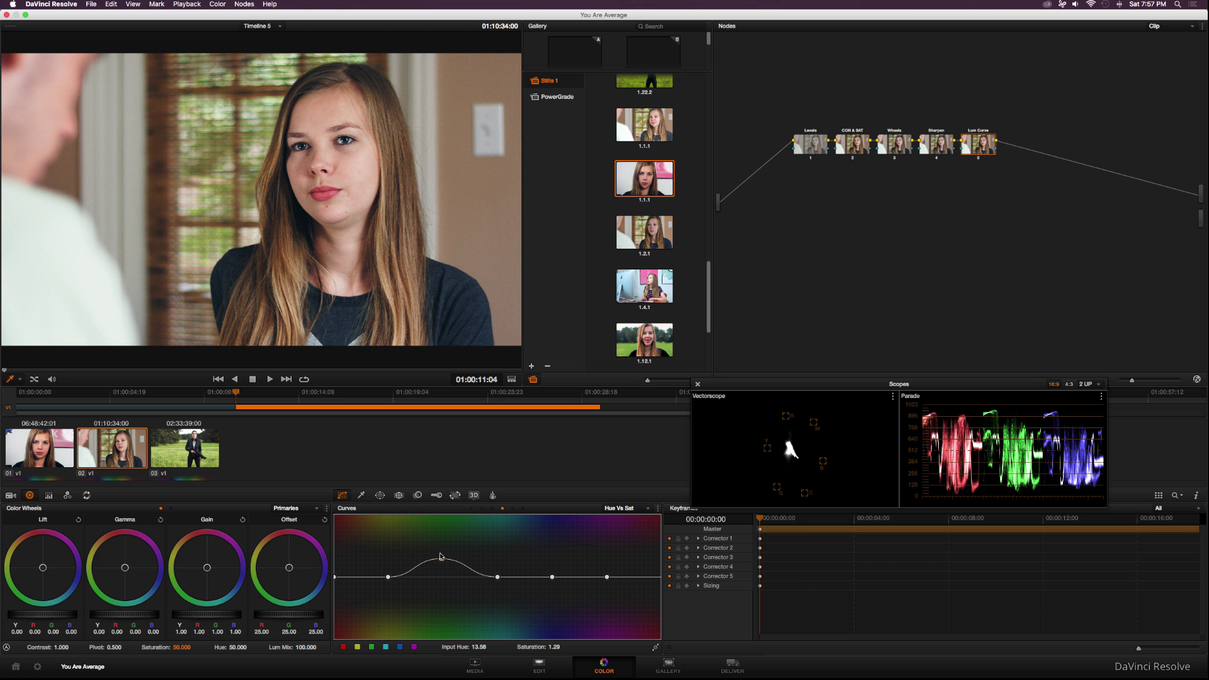
pyautogui.moveTo(440, 556); pyautogui.dragTo(440, 515)
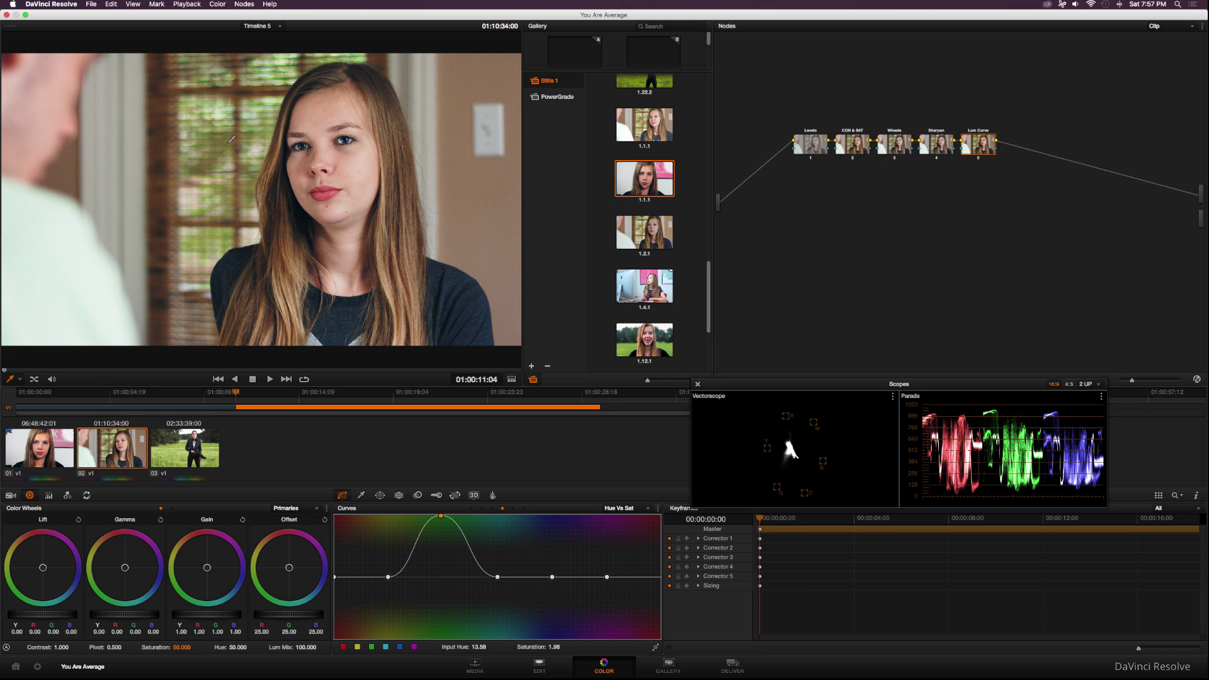
pyautogui.moveTo(230, 137)
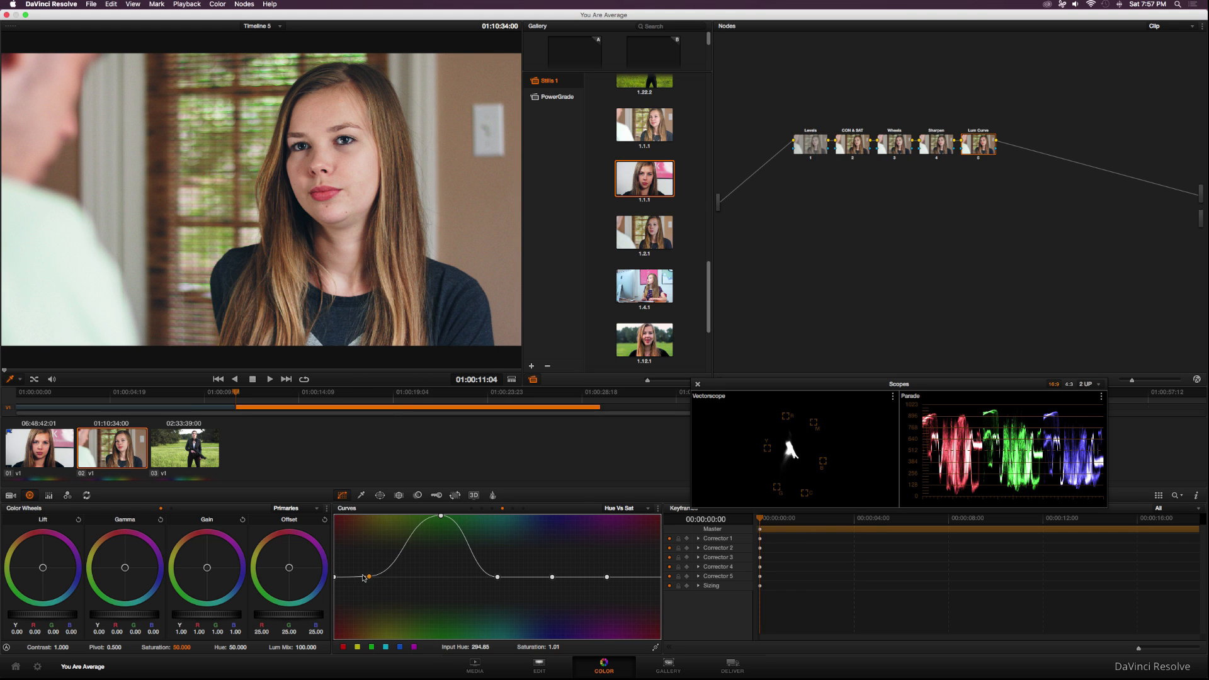
pyautogui.moveTo(367, 577); pyautogui.dragTo(360, 560)
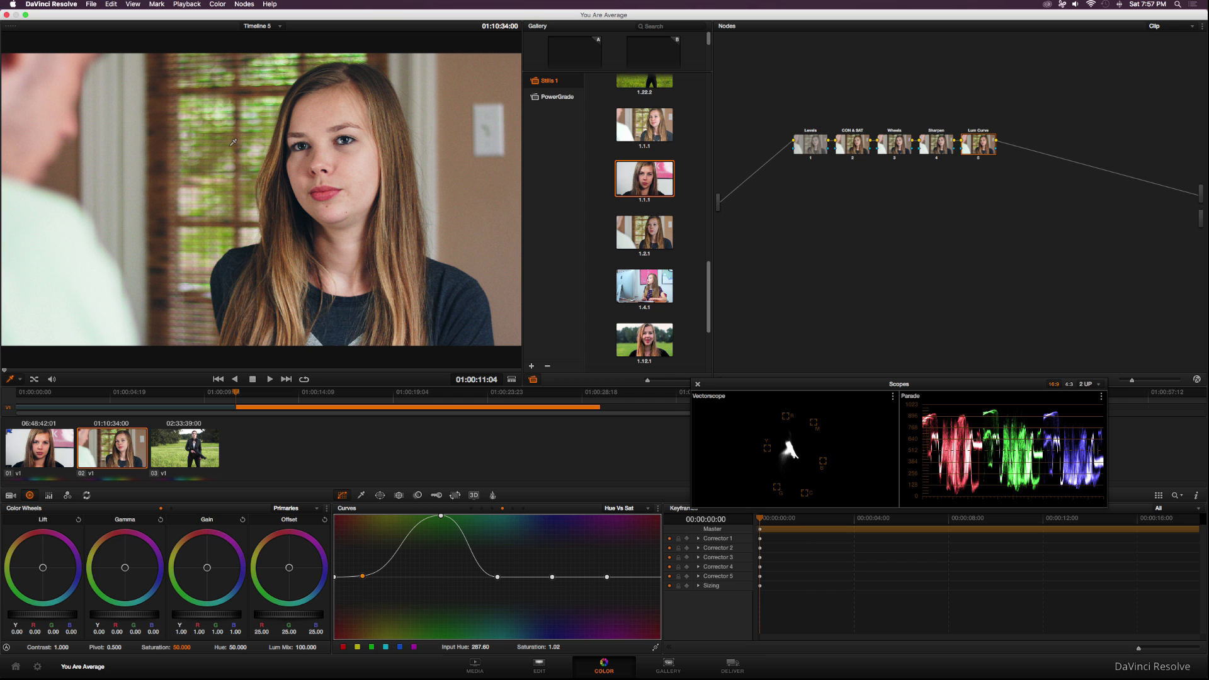
pyautogui.moveTo(312, 168)
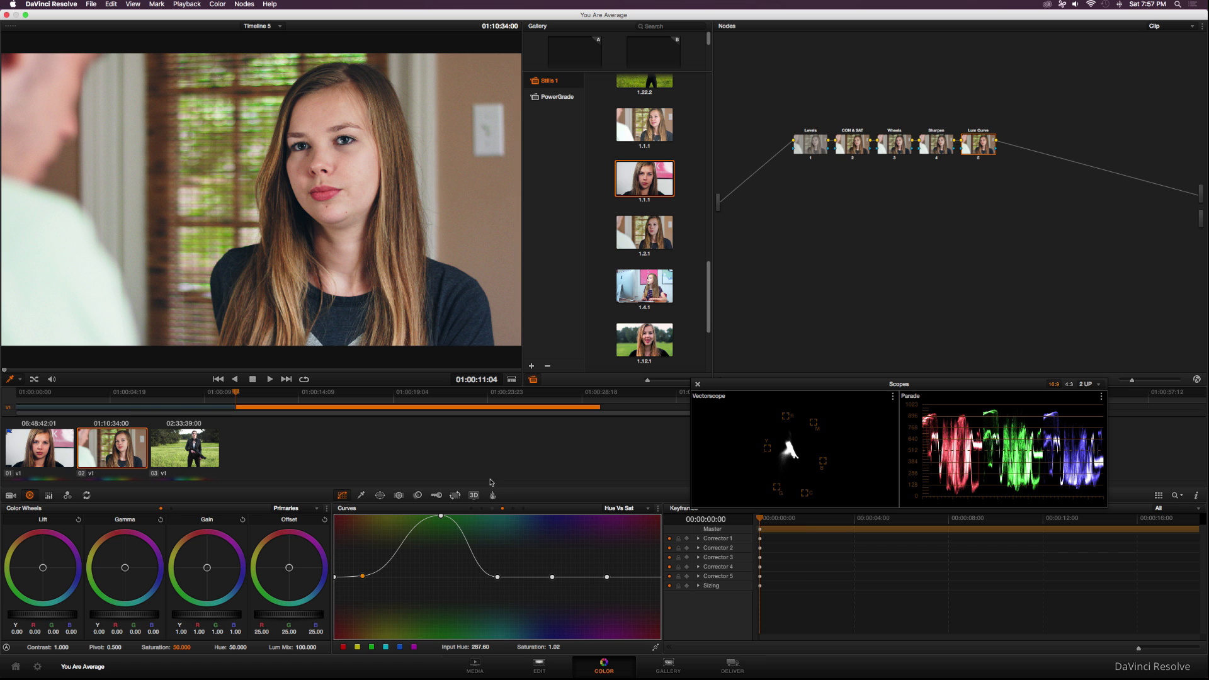
pyautogui.moveTo(553, 584)
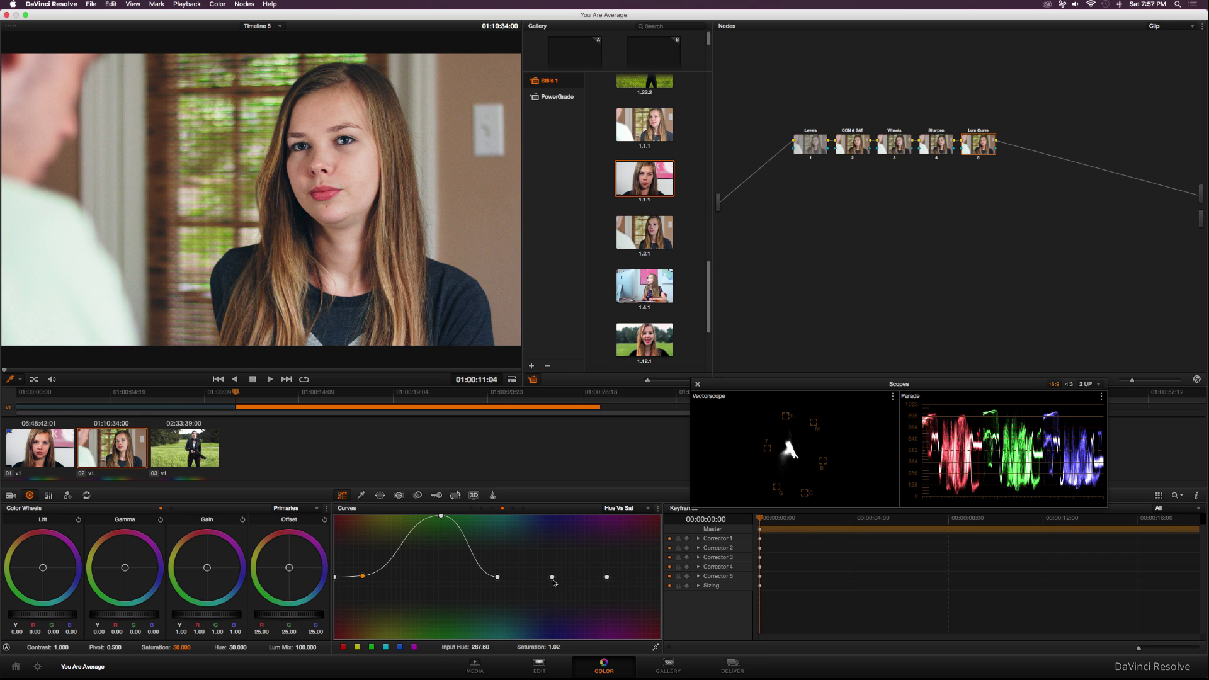
# Lift saturation at hue 132 to 1.81 and at hue 256 to 2.00
pyautogui.moveTo(552, 576); pyautogui.dragTo(552, 524)
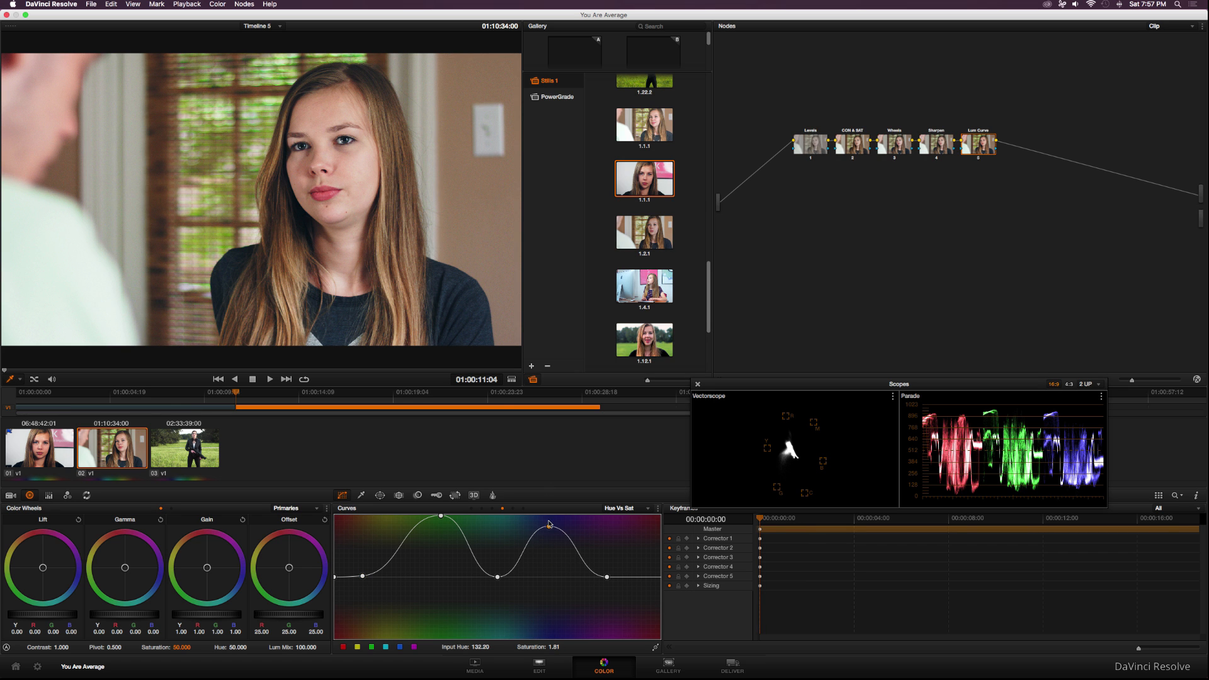
pyautogui.moveTo(549, 524); pyautogui.dragTo(549, 518)
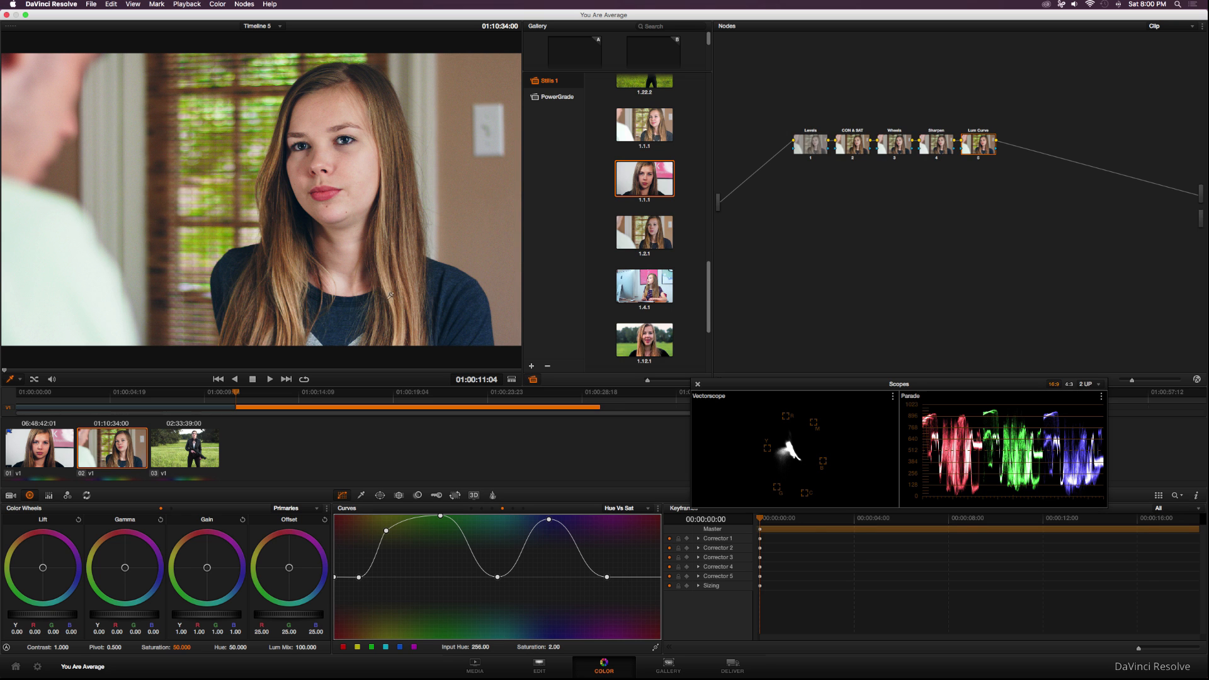
pyautogui.moveTo(171, 165)
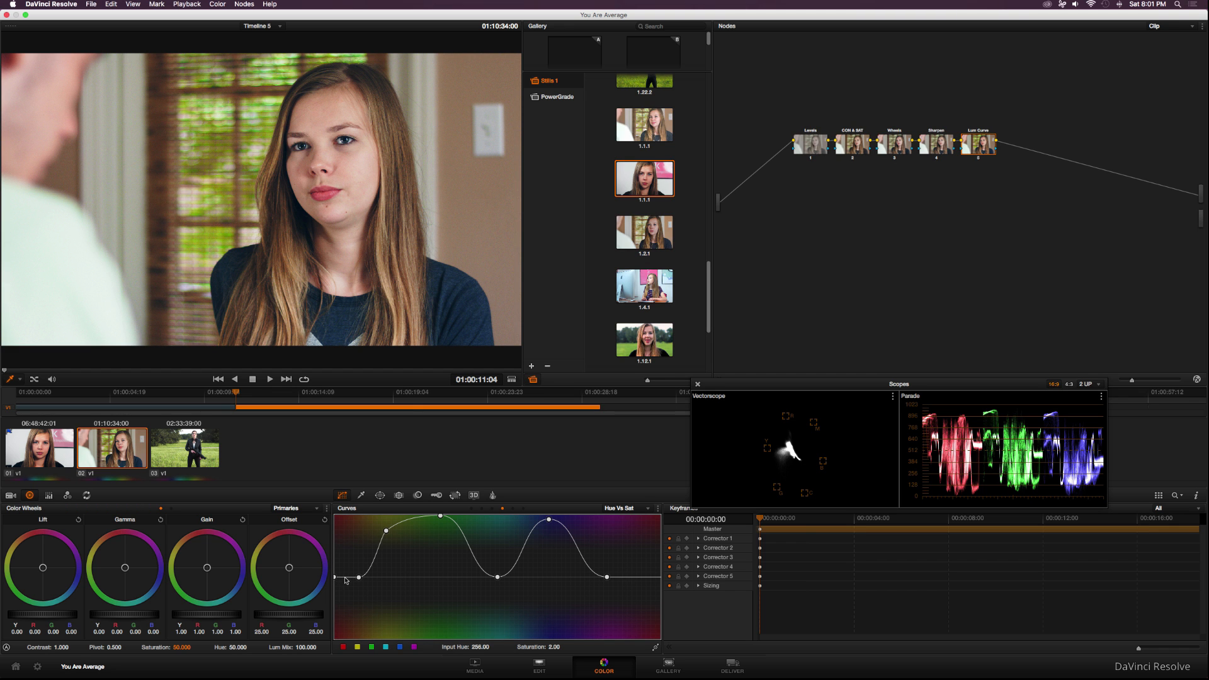
# Create a slight dip near the curve's left end and lift the end point to about 1.28
pyautogui.moveTo(358, 576); pyautogui.dragTo(343, 578)
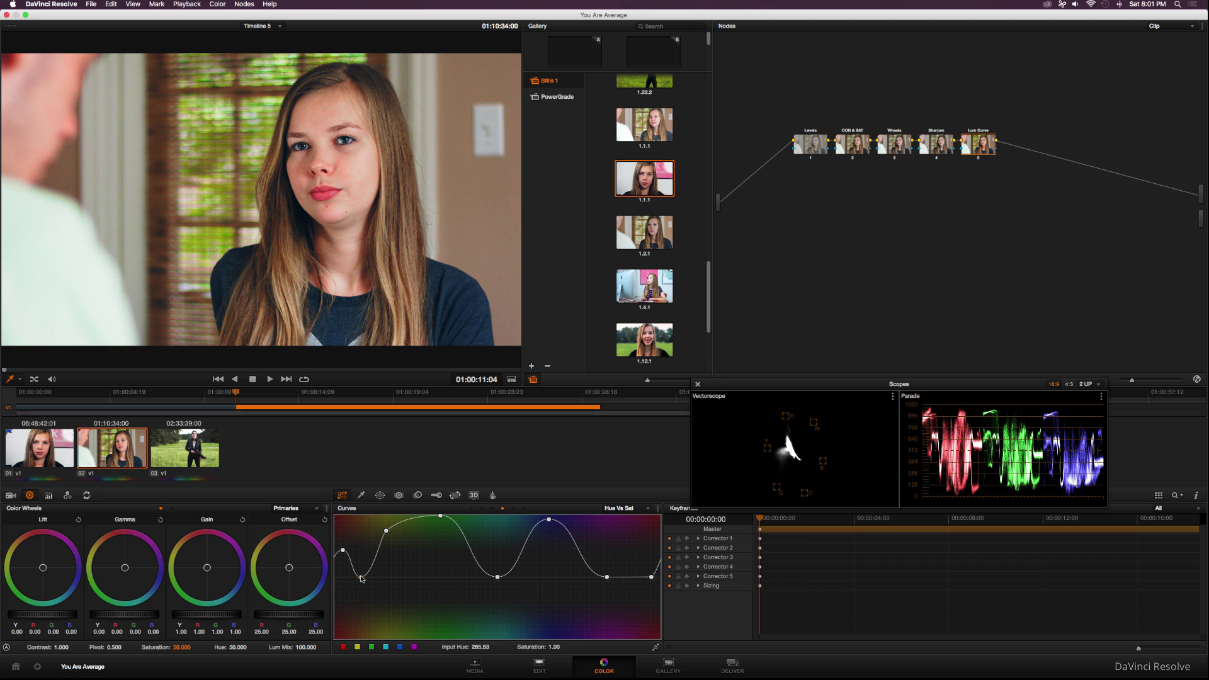
pyautogui.moveTo(363, 581); pyautogui.dragTo(363, 576)
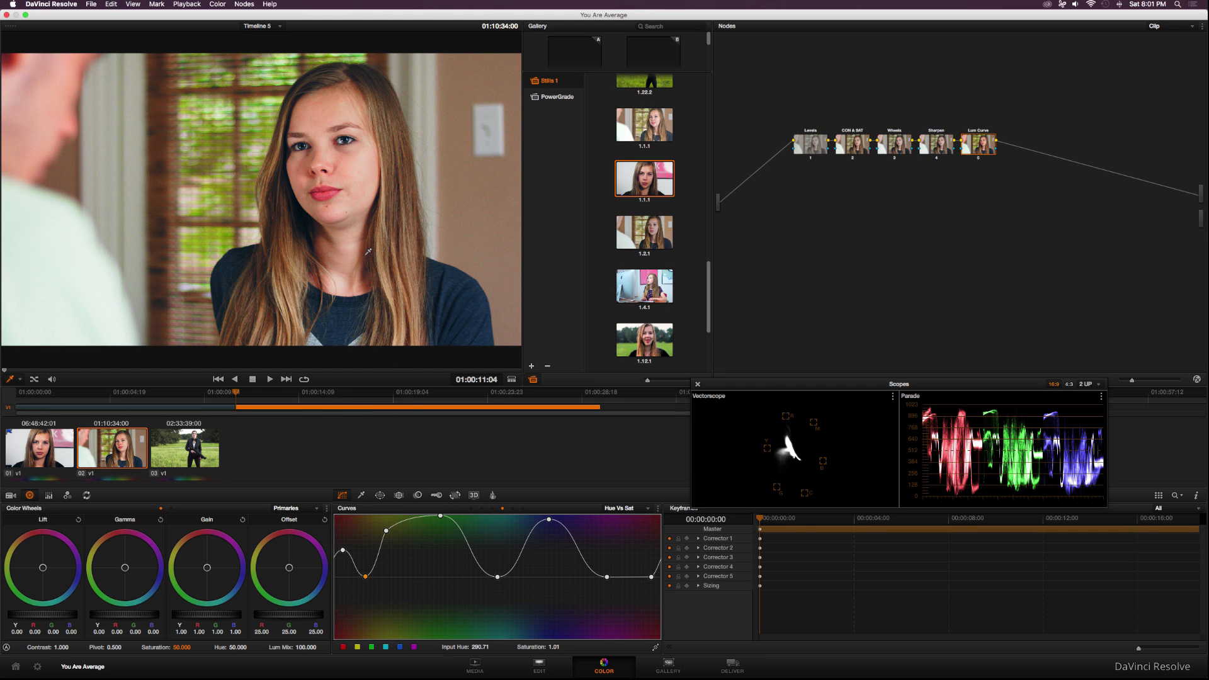
pyautogui.moveTo(346, 554)
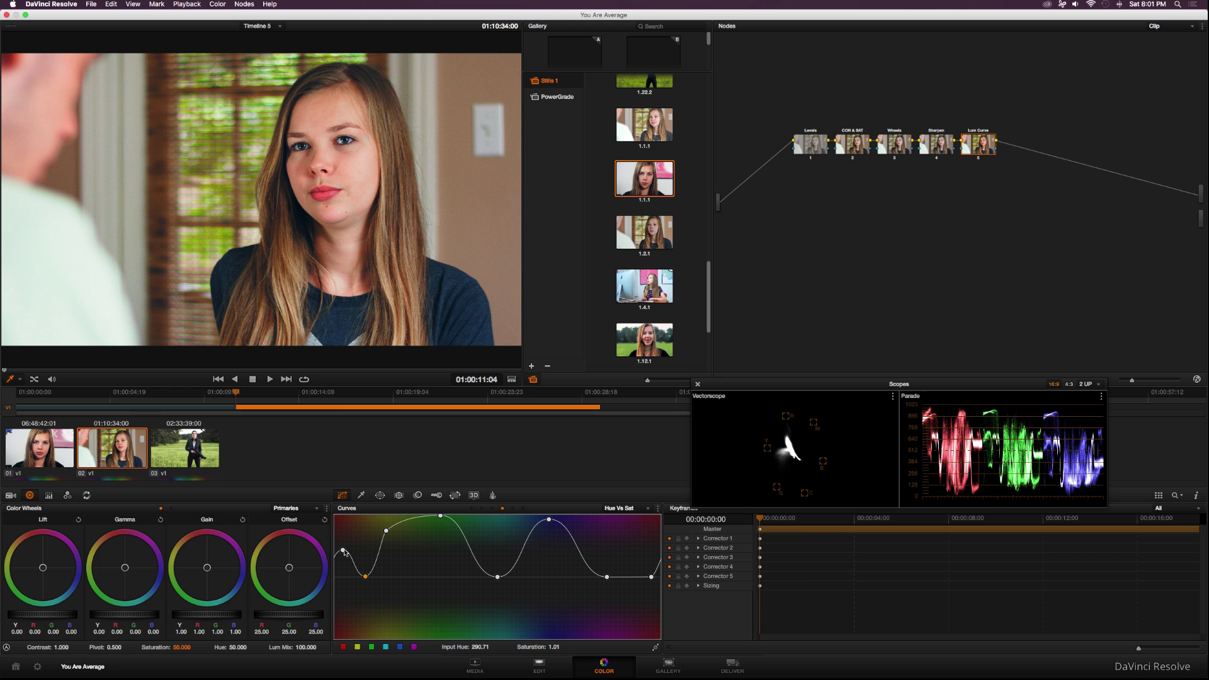
pyautogui.moveTo(343, 553)
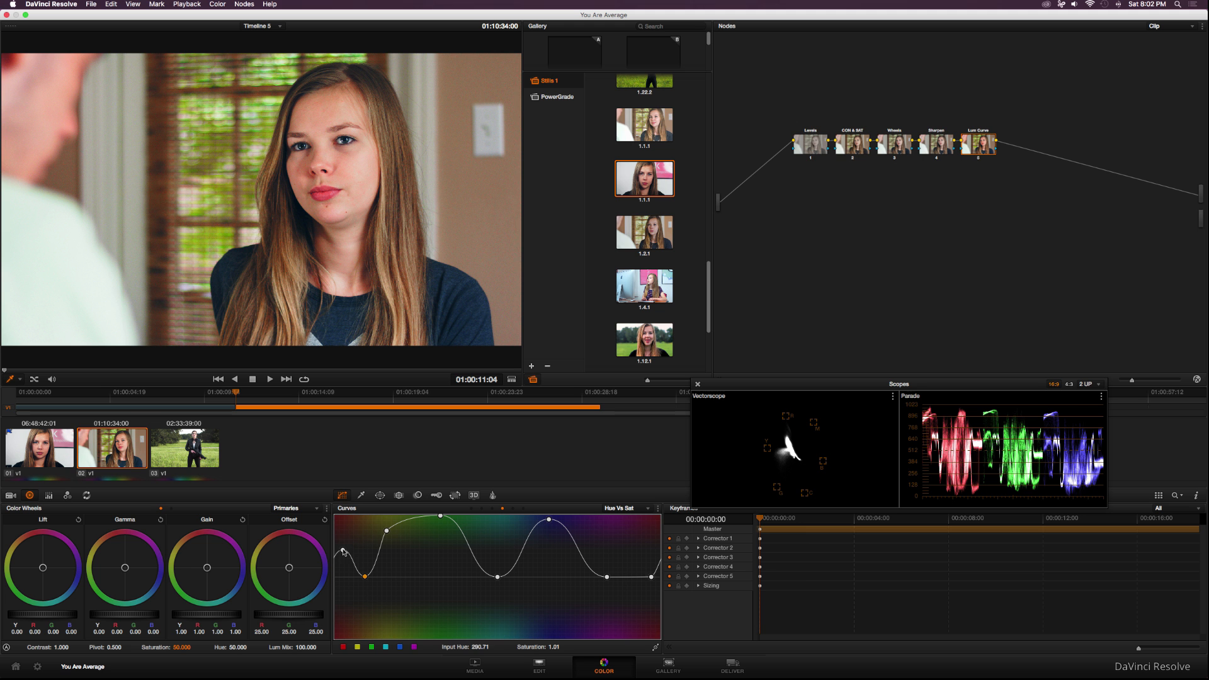
pyautogui.moveTo(364, 575); pyautogui.dragTo(363, 577)
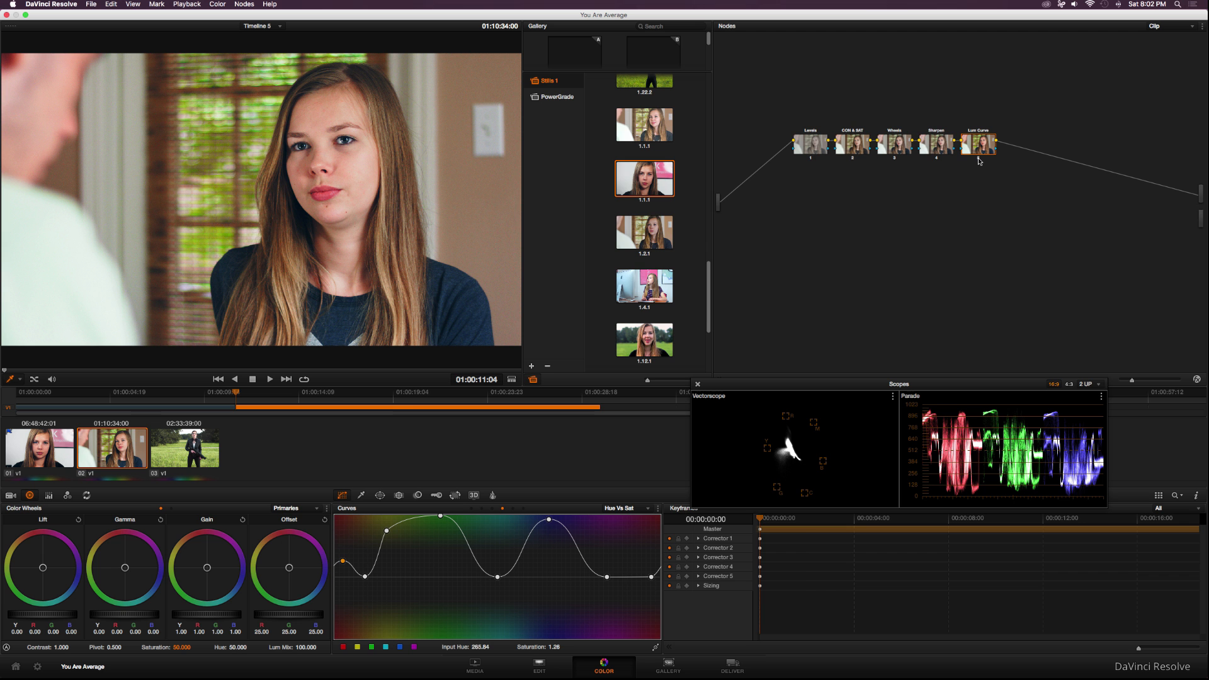
pyautogui.click(979, 144)
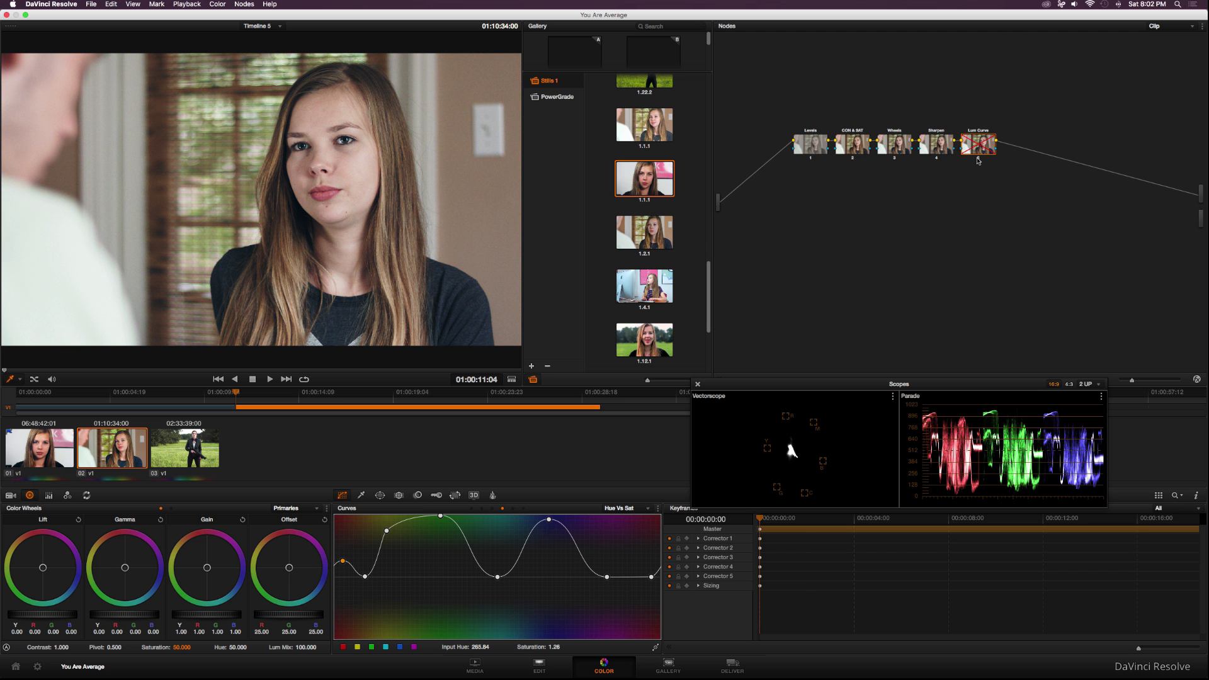
pyautogui.click(978, 145)
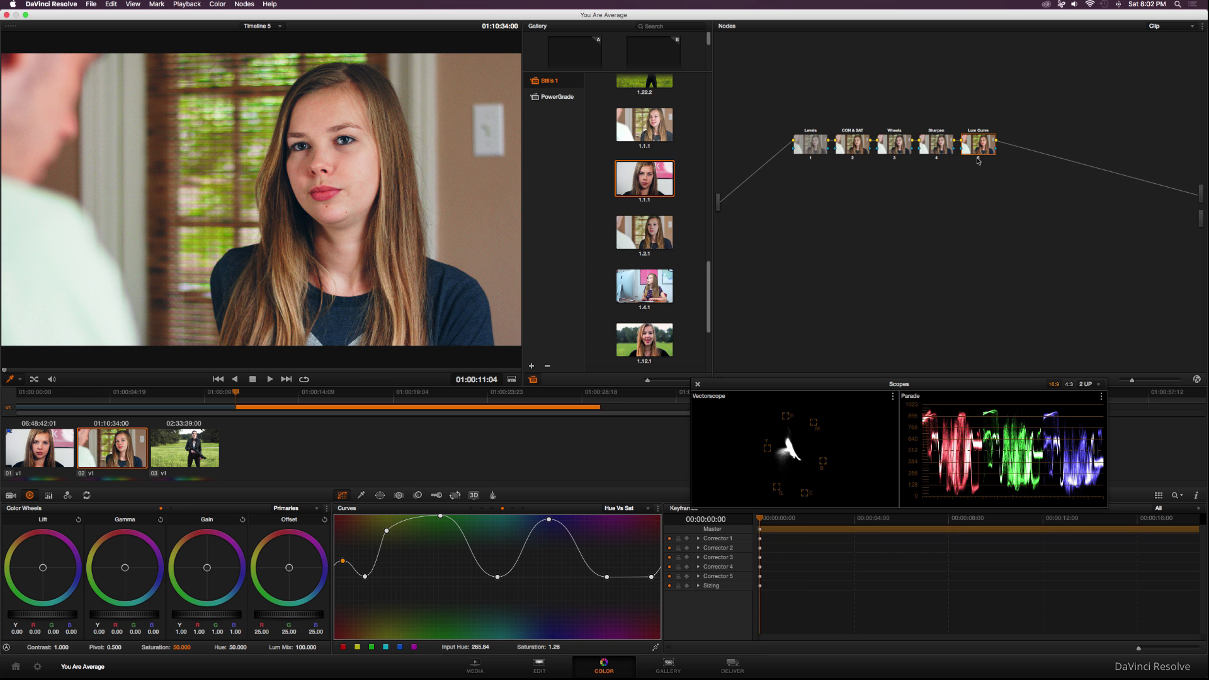
pyautogui.moveTo(968, 179)
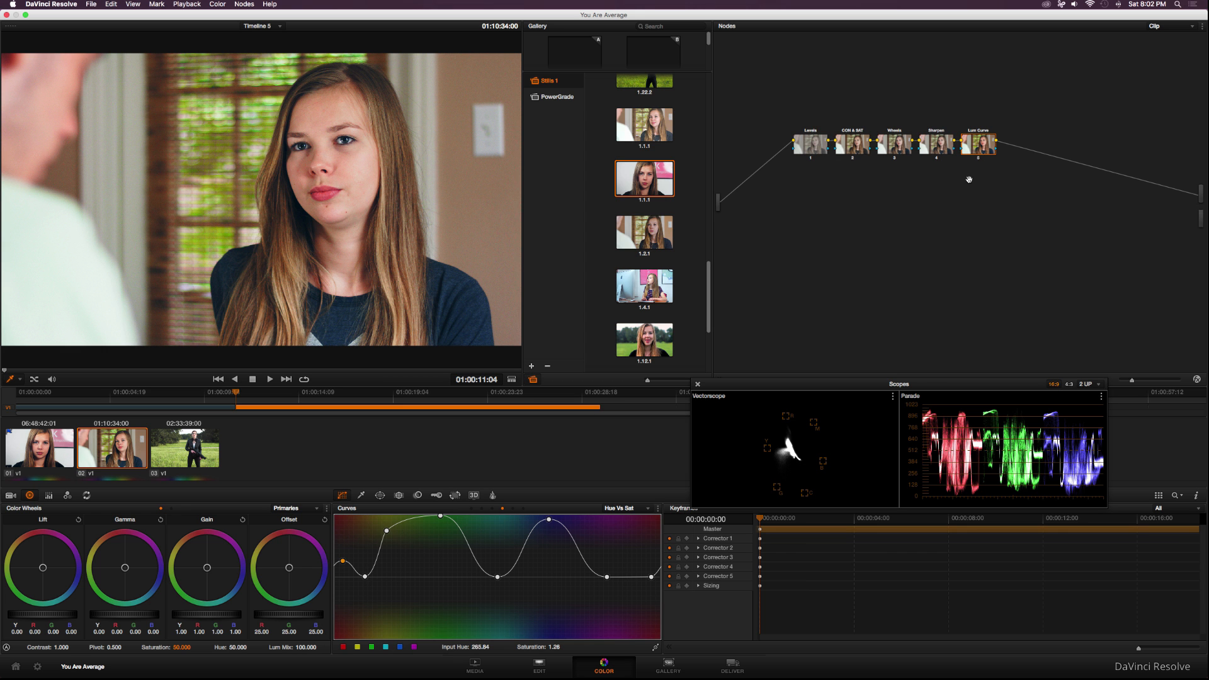